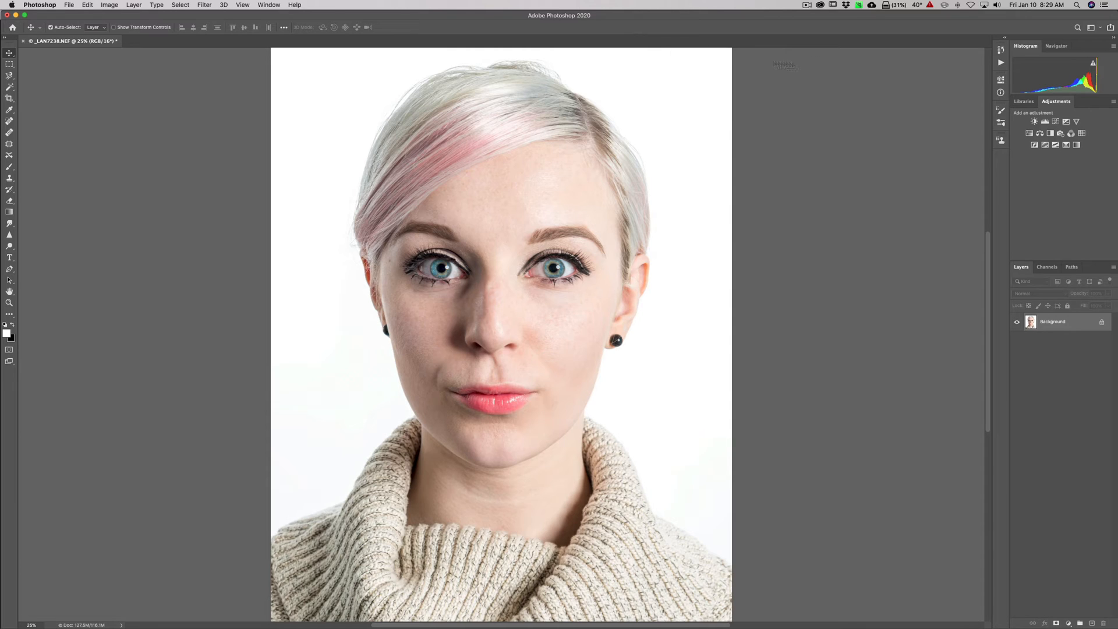
mouse_move(971, 34)
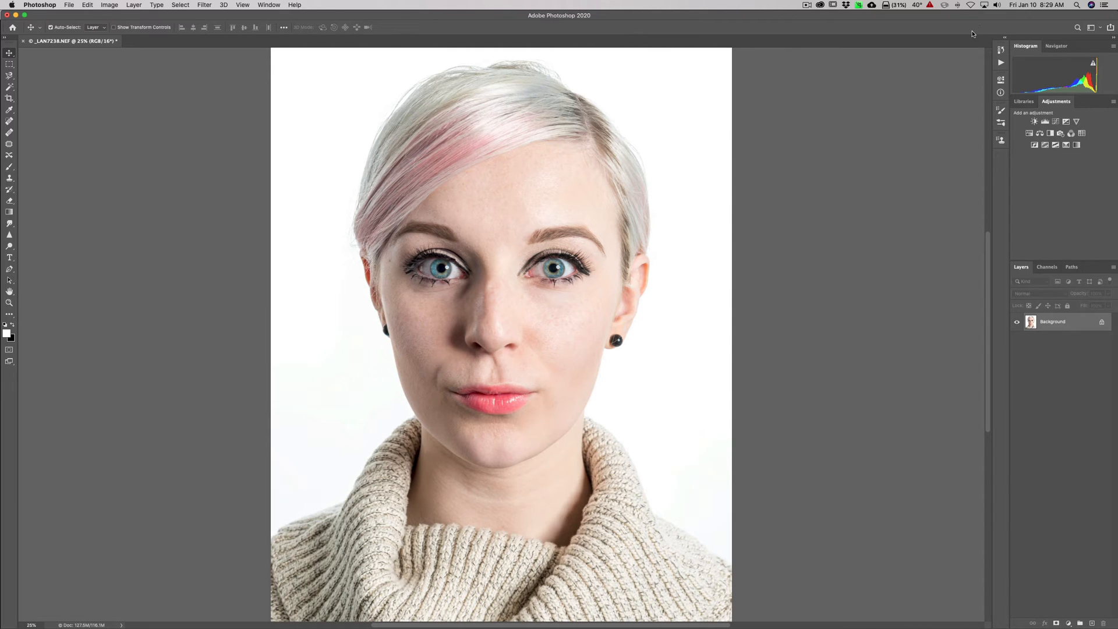
mouse_move(950, 36)
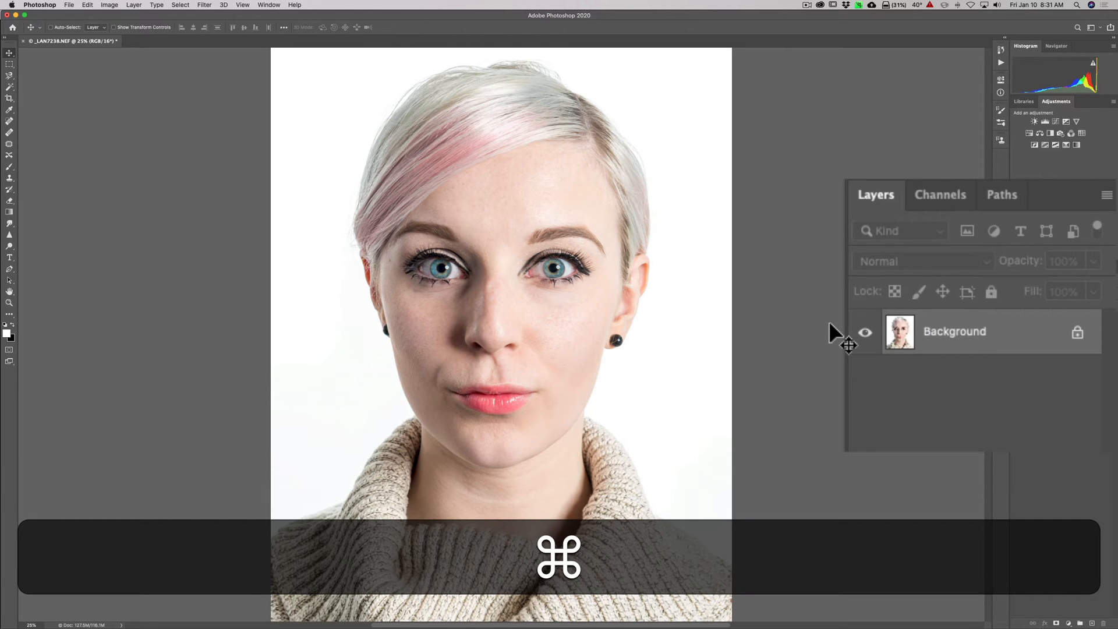
Step: Duplicate the Background portrait into a new Layer 1 with Cmd+J
key(cmd+j)
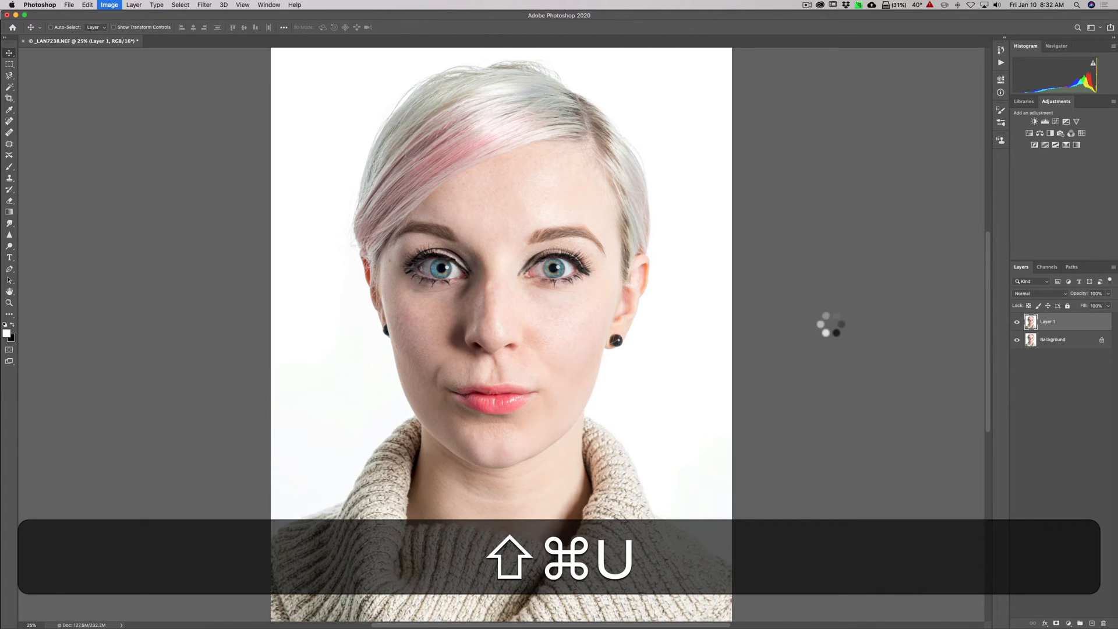
Step: Desaturate Layer 1 with Shift+Cmd+U so the copy shows in black and white
key(shift+cmd+u)
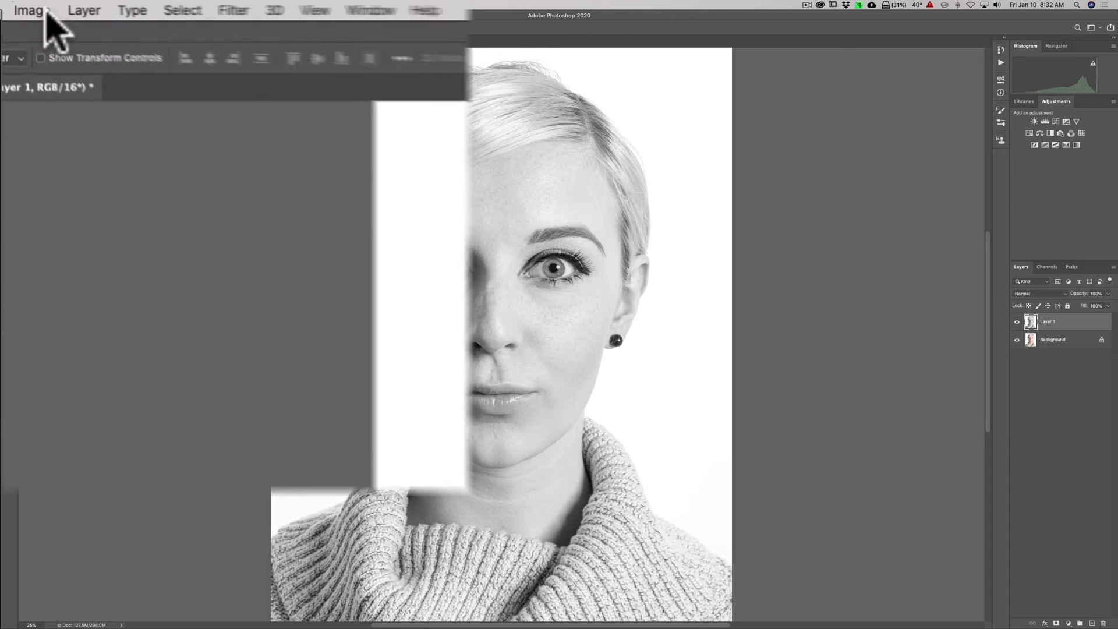
click(28, 10)
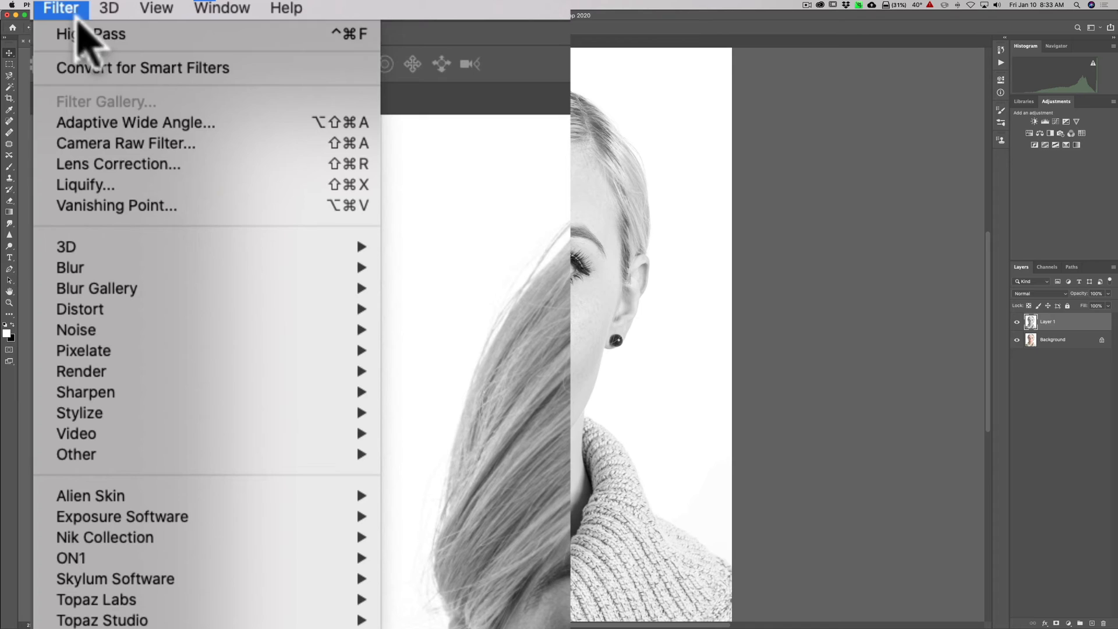
mouse_move(85, 392)
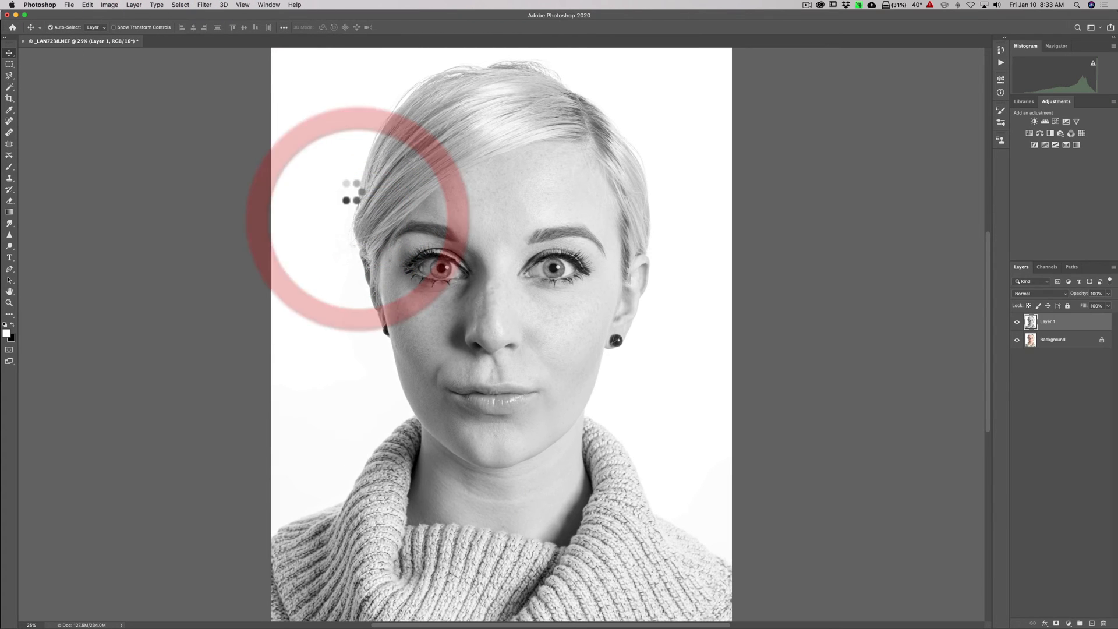
Step: Start a High Pass filter on Layer 1 and sweep the radius up past 100 pixels
click(204, 5)
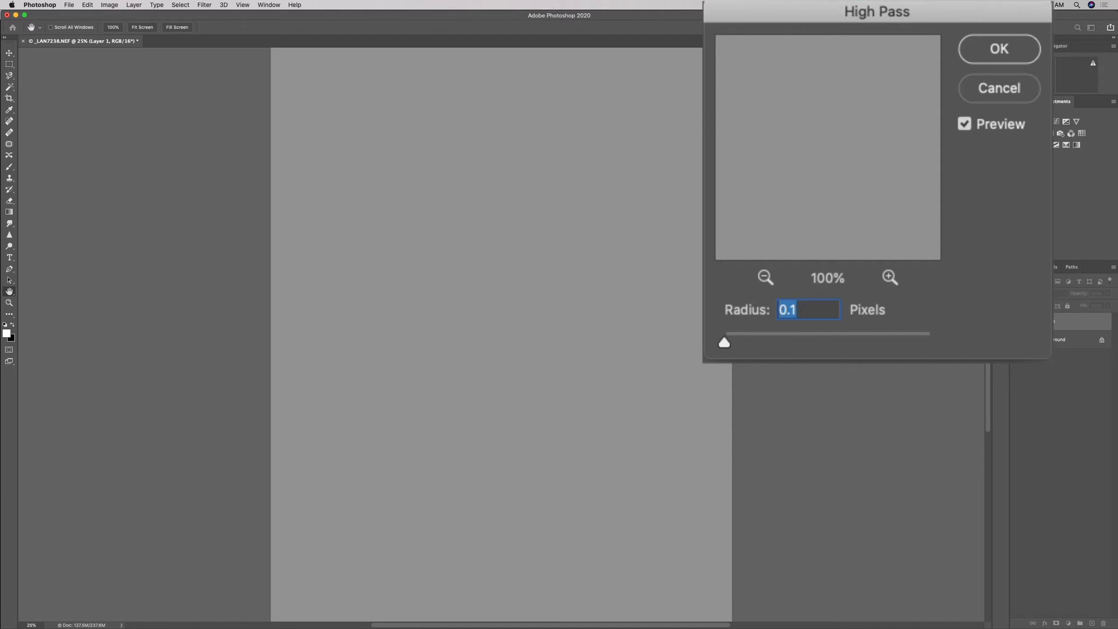
drag(723, 342, 726, 343)
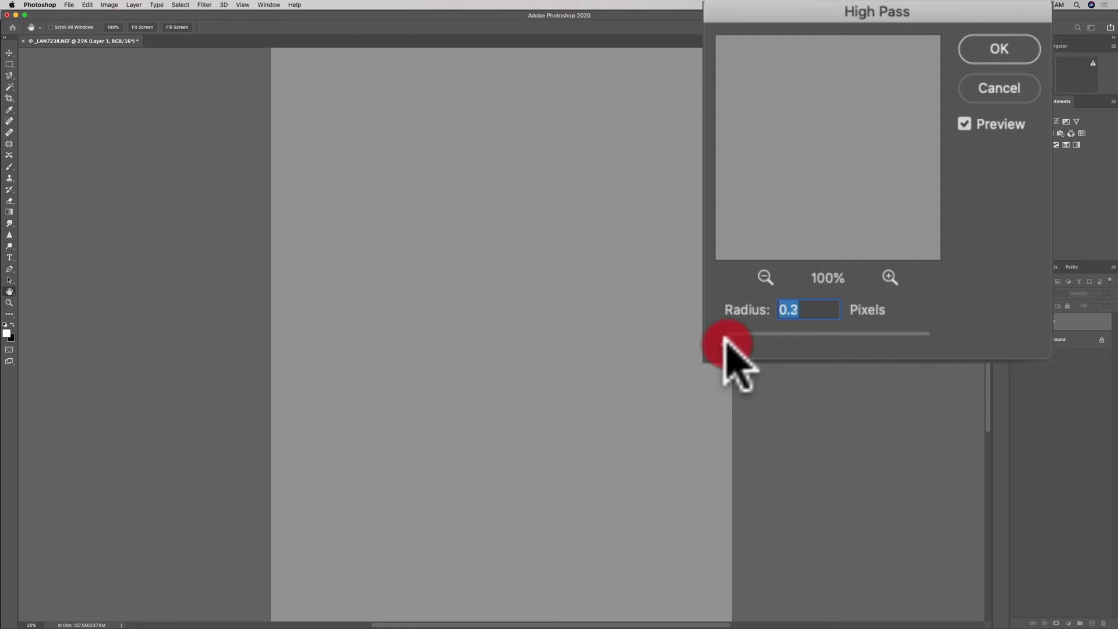
drag(720, 333, 752, 333)
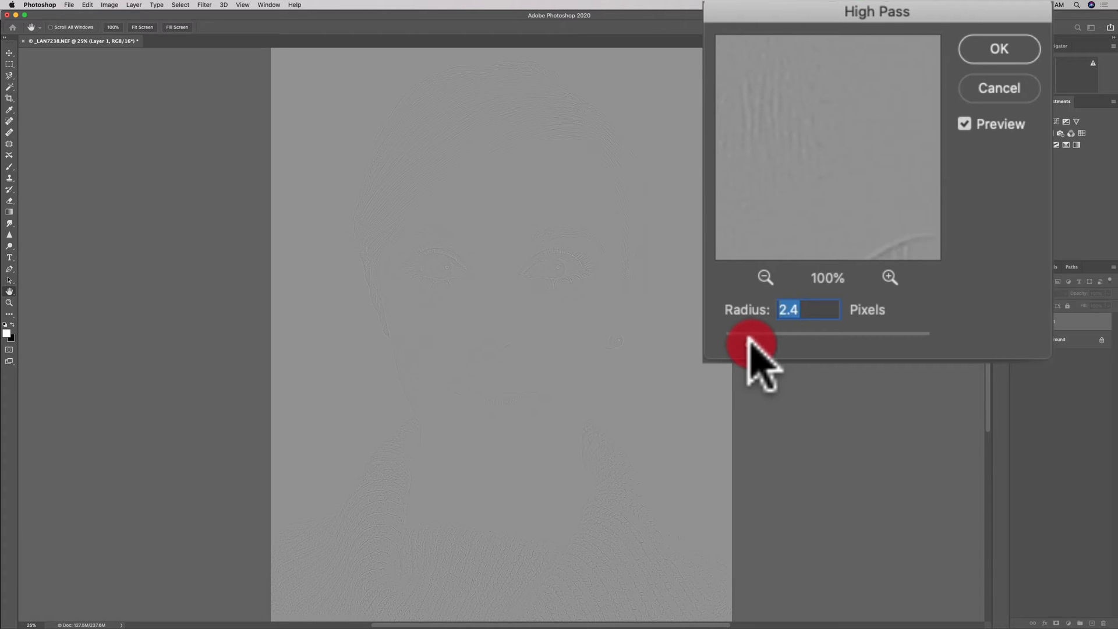
drag(748, 333, 776, 333)
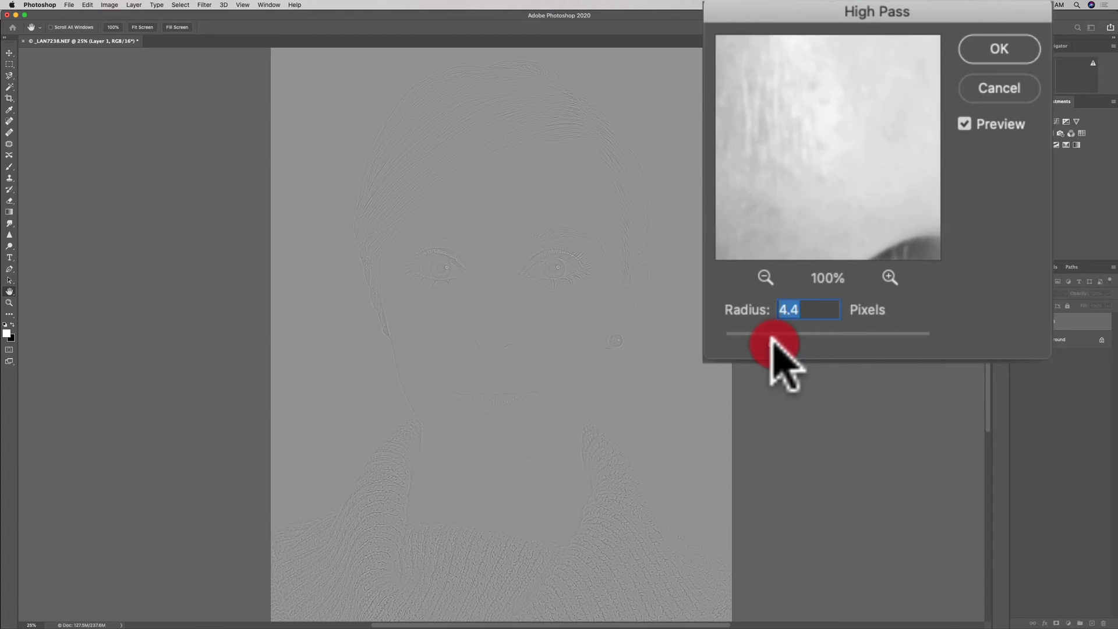
drag(773, 335, 848, 334)
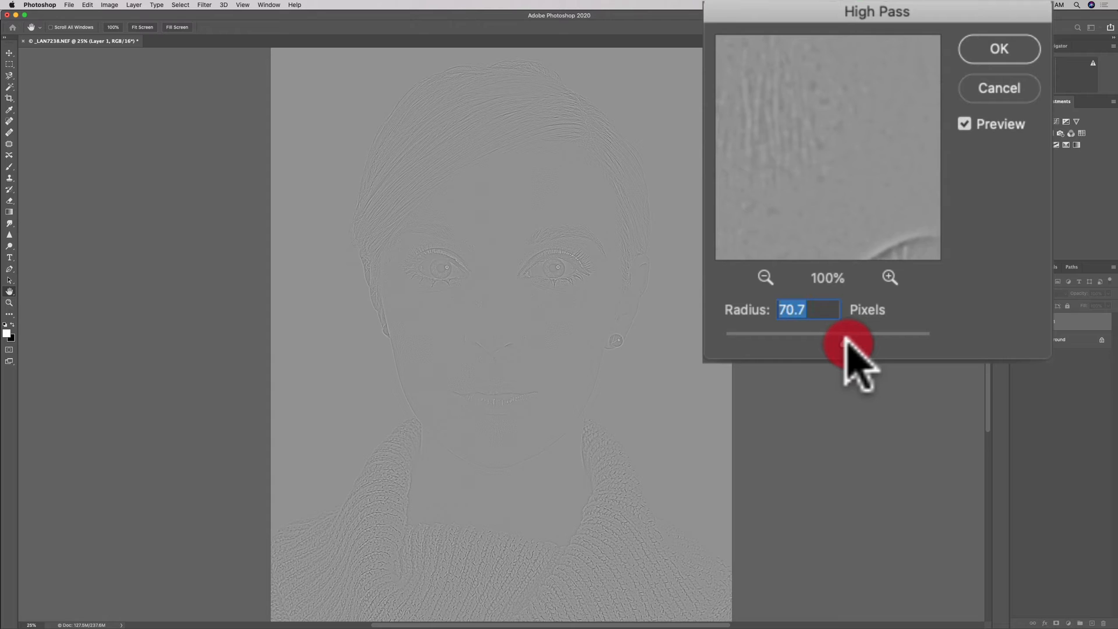
drag(847, 333, 863, 333)
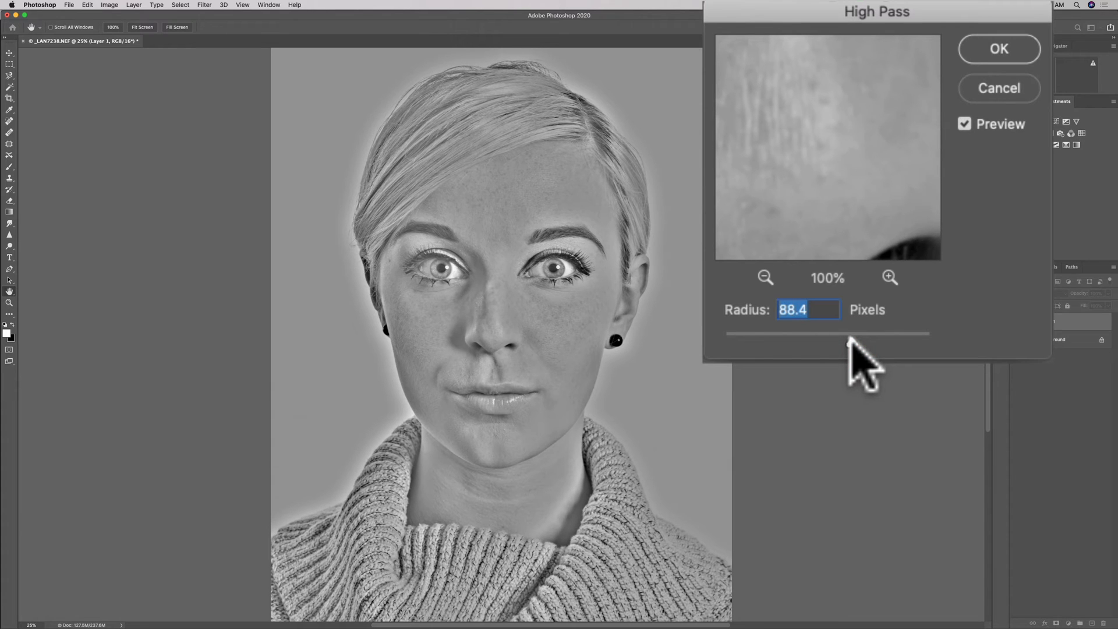
drag(849, 346, 873, 346)
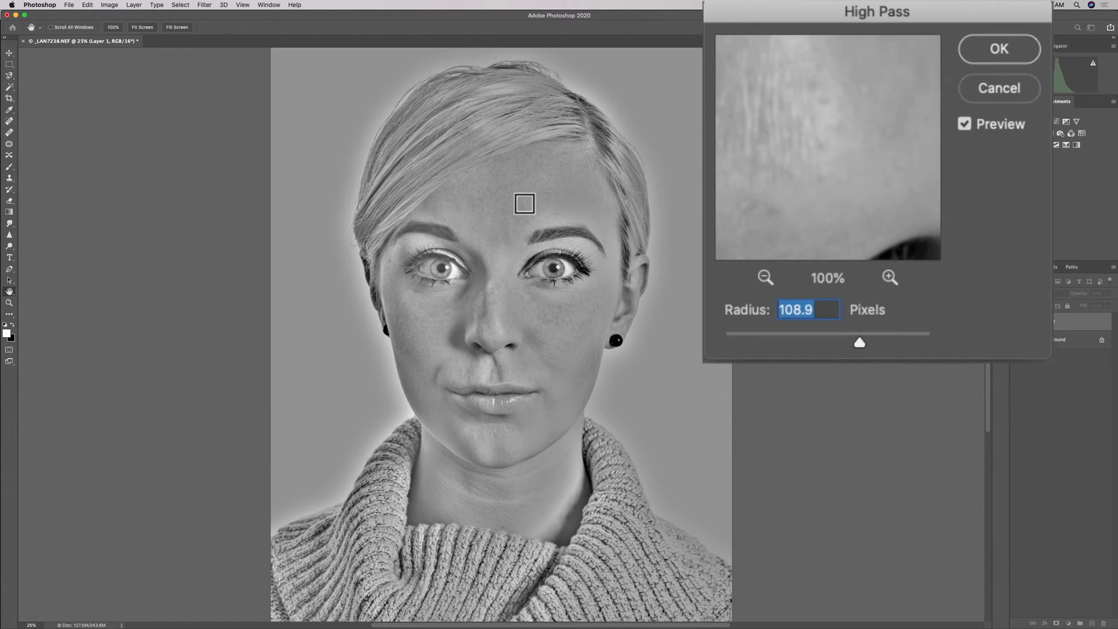
Step: Bring the High Pass radius back down to about 8.2 pixels and inspect skin detail in the preview
drag(859, 342, 820, 342)
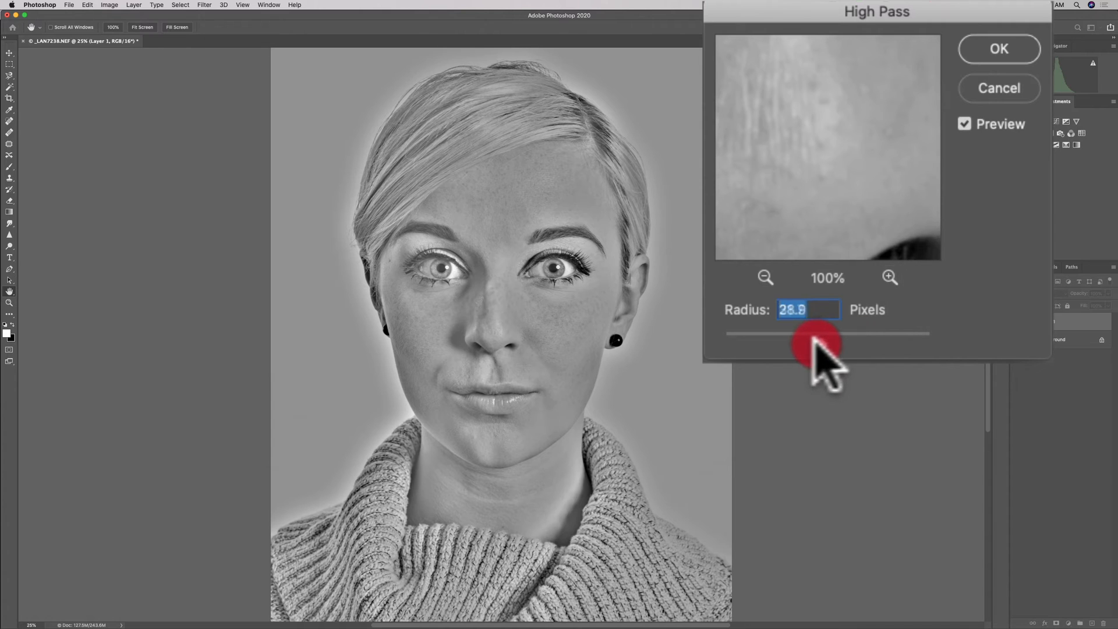
drag(819, 334, 796, 335)
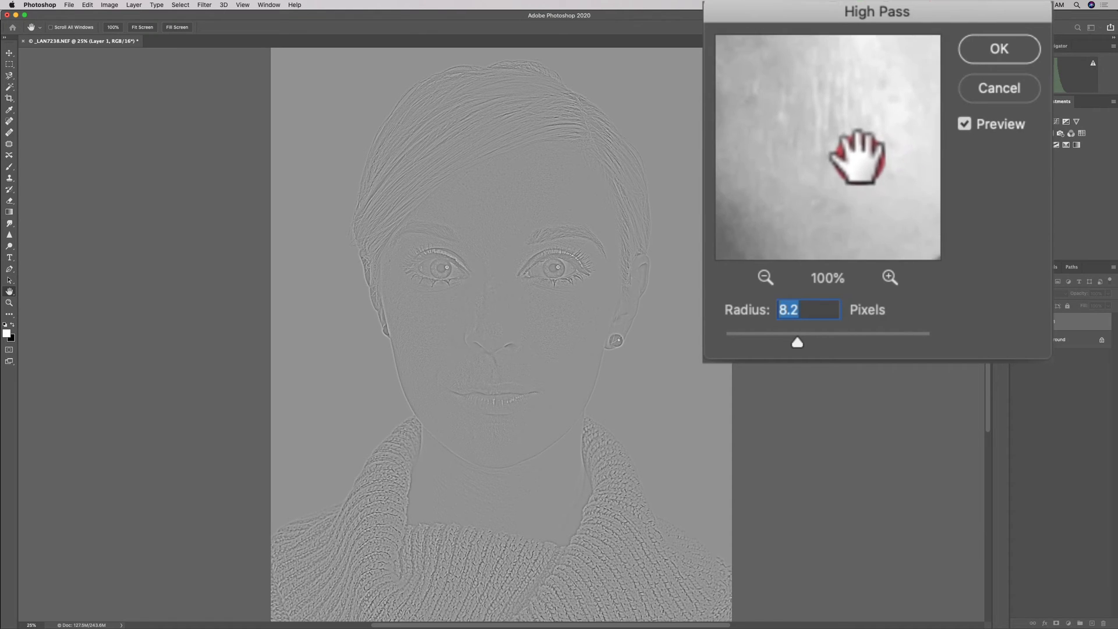
drag(860, 157, 890, 139)
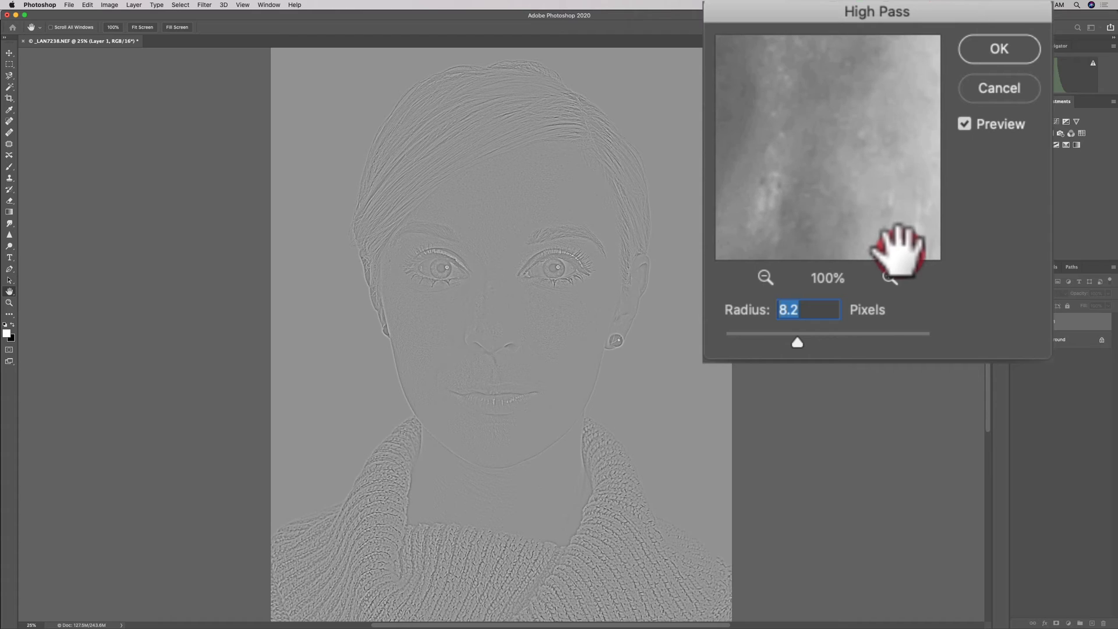
drag(901, 252, 827, 228)
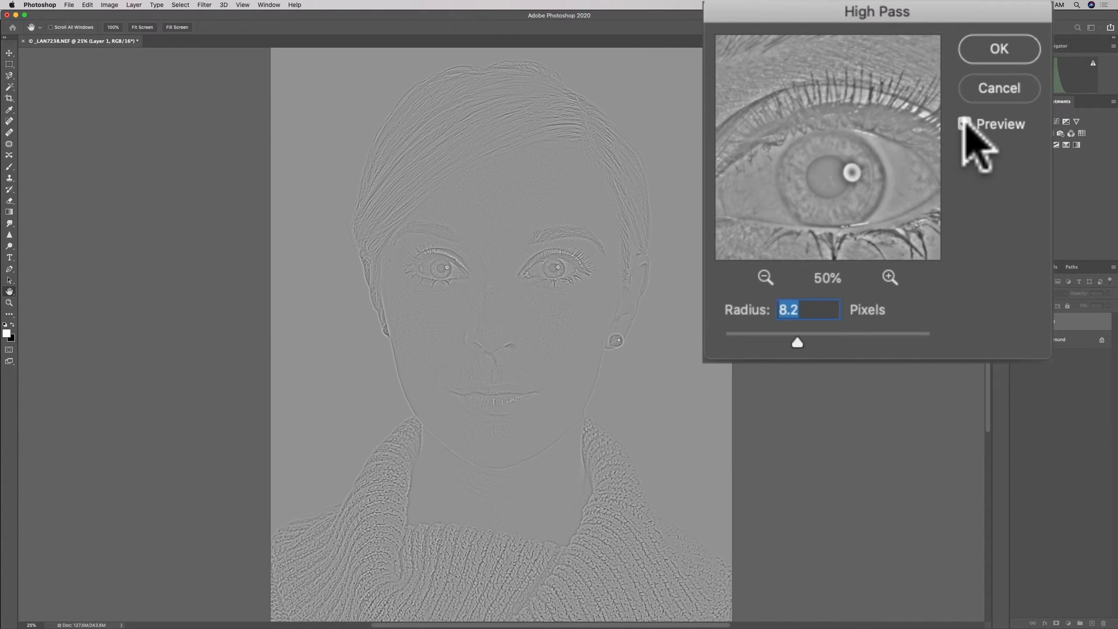
Step: Compare the High Pass preview against the original and lower the radius to 5.0 pixels
click(964, 123)
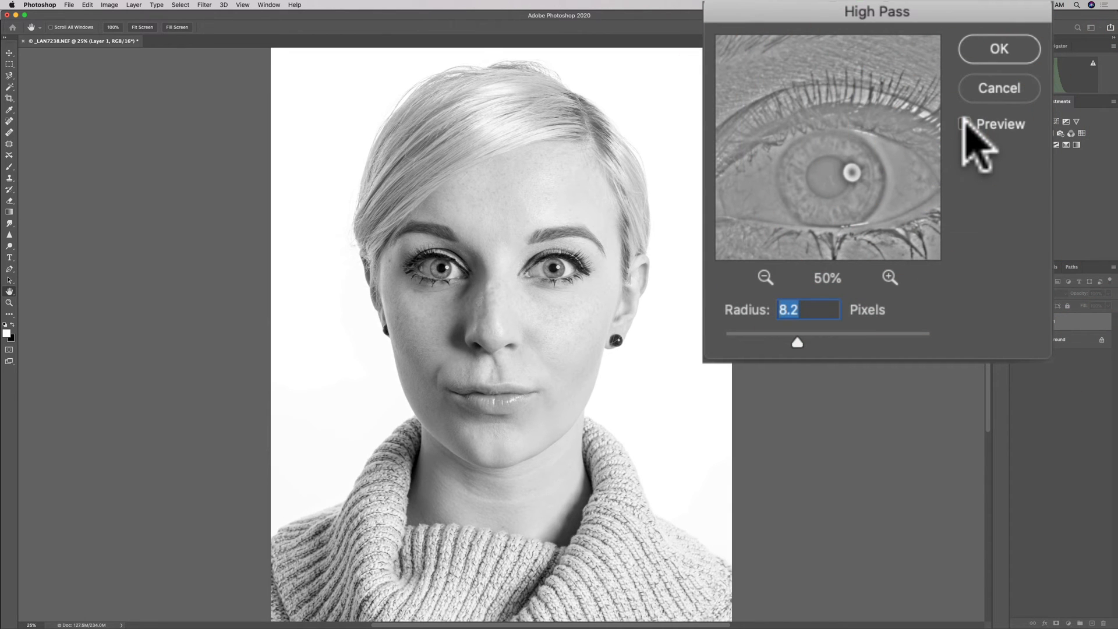
click(964, 125)
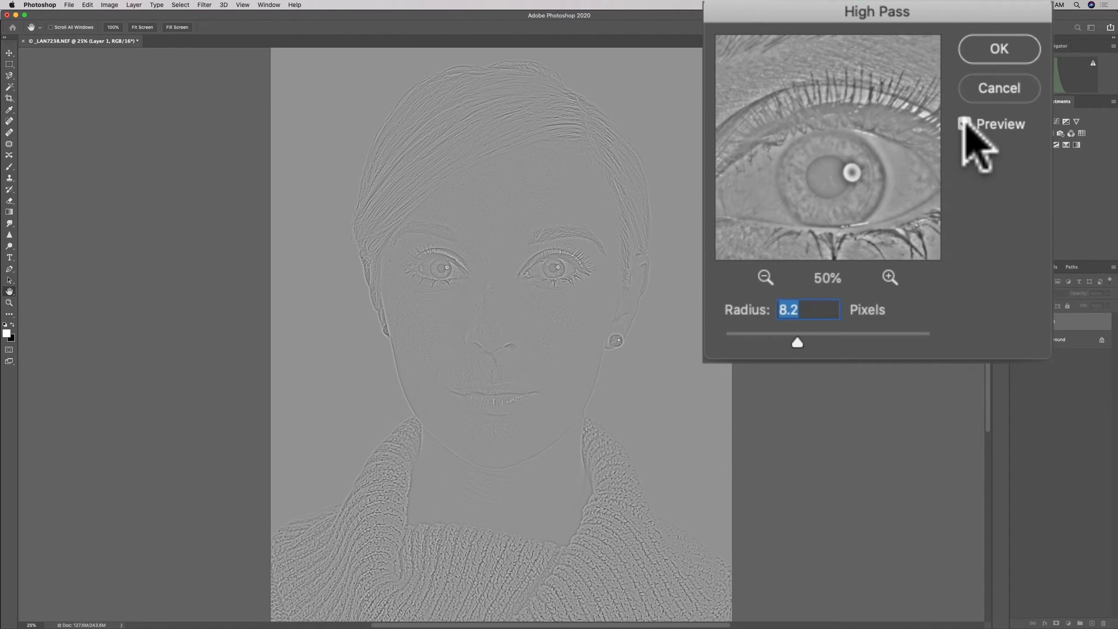
click(962, 123)
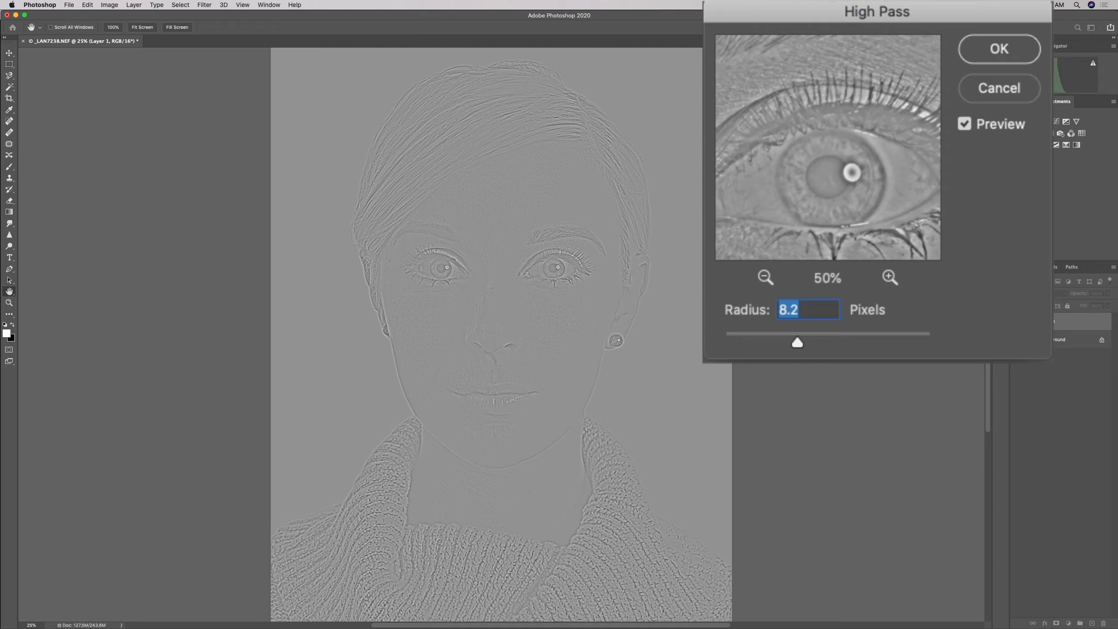
click(796, 342)
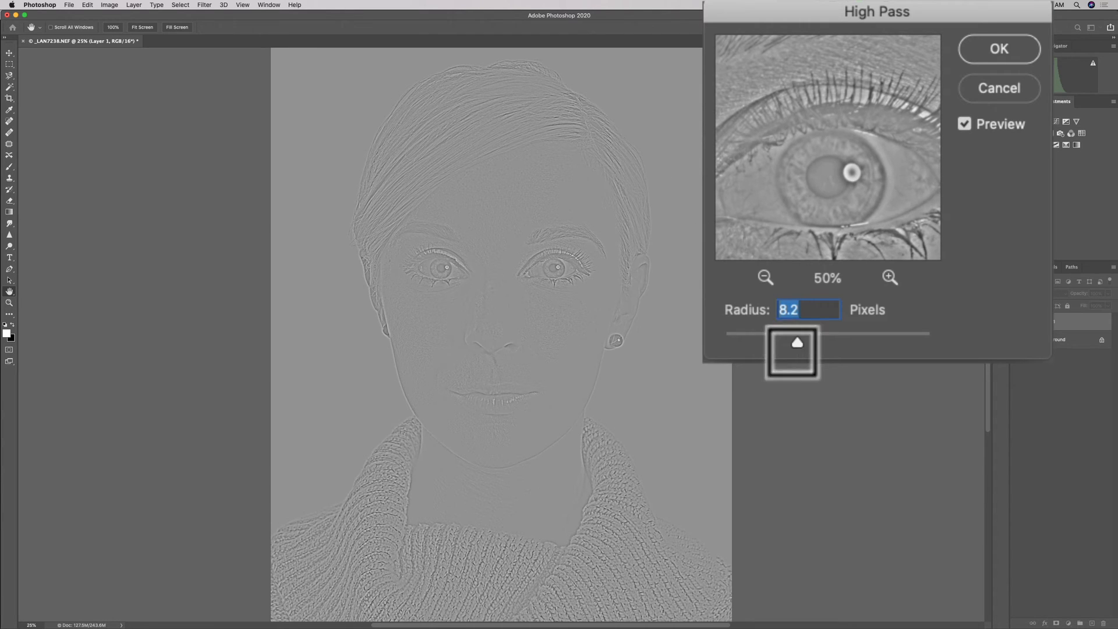
mouse_move(799, 357)
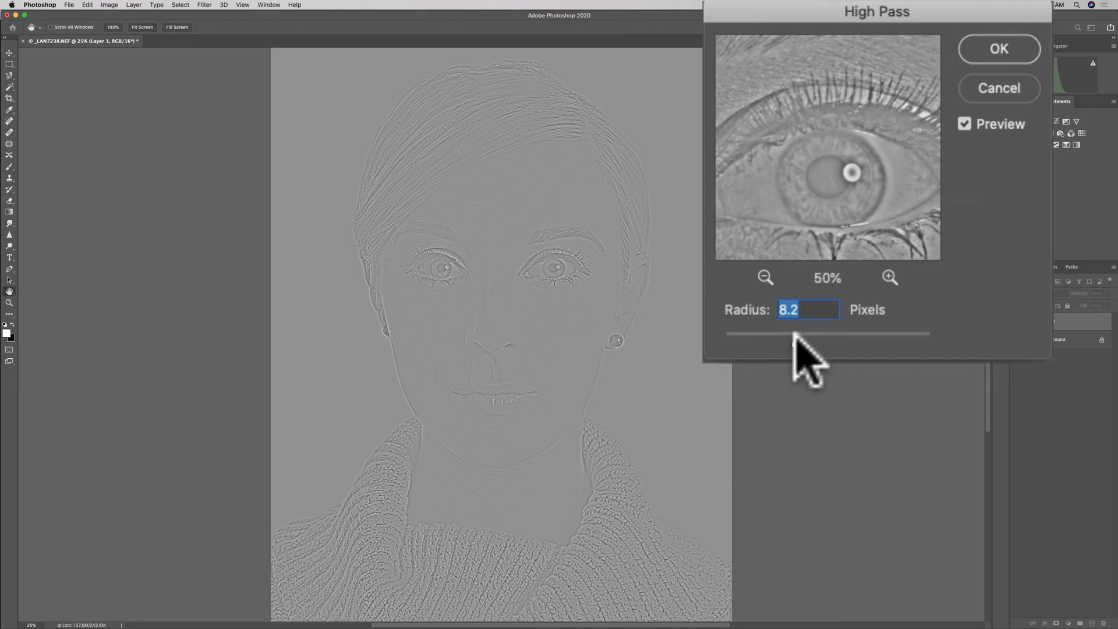
drag(806, 334, 783, 334)
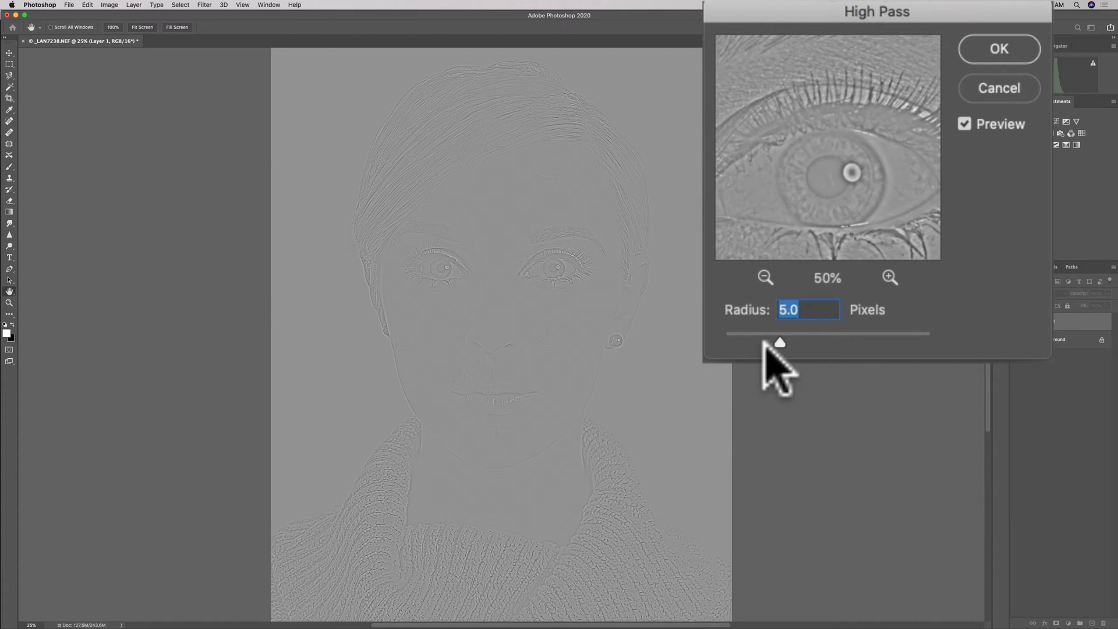
mouse_move(1009, 68)
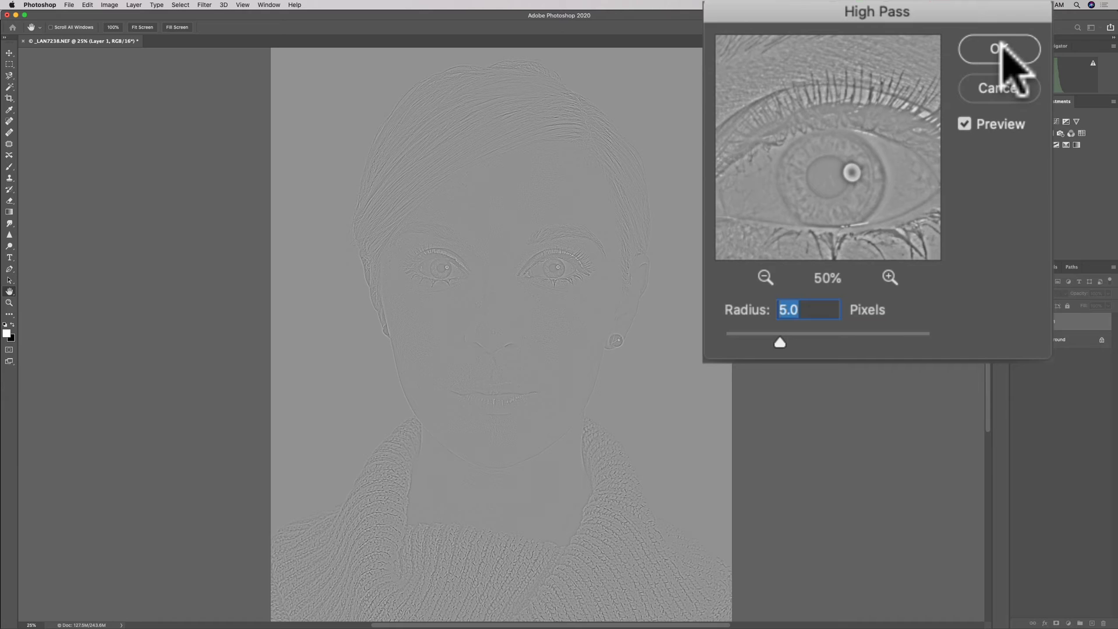
Step: Apply High Pass at 5.0 pixels and set Layer 1's blend mode to Overlay
click(998, 49)
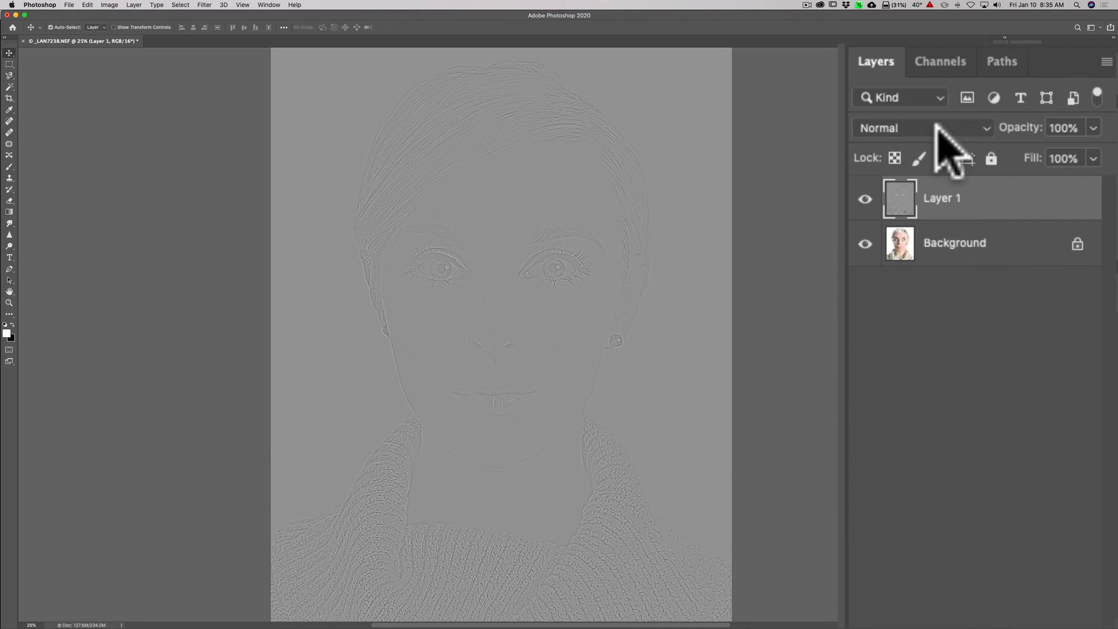
click(919, 127)
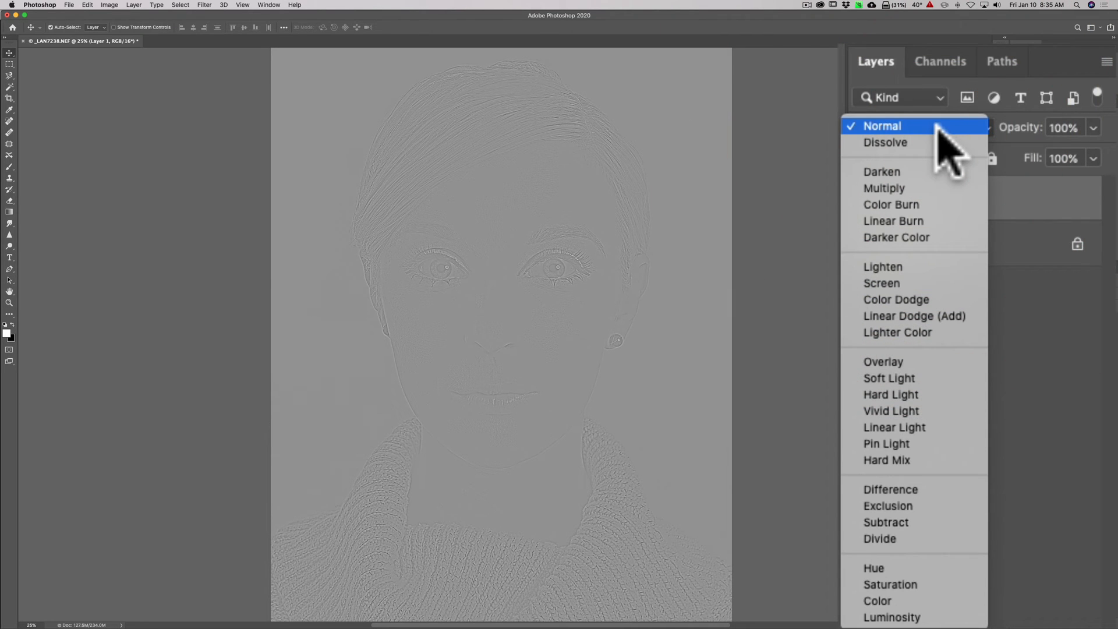
mouse_move(882, 361)
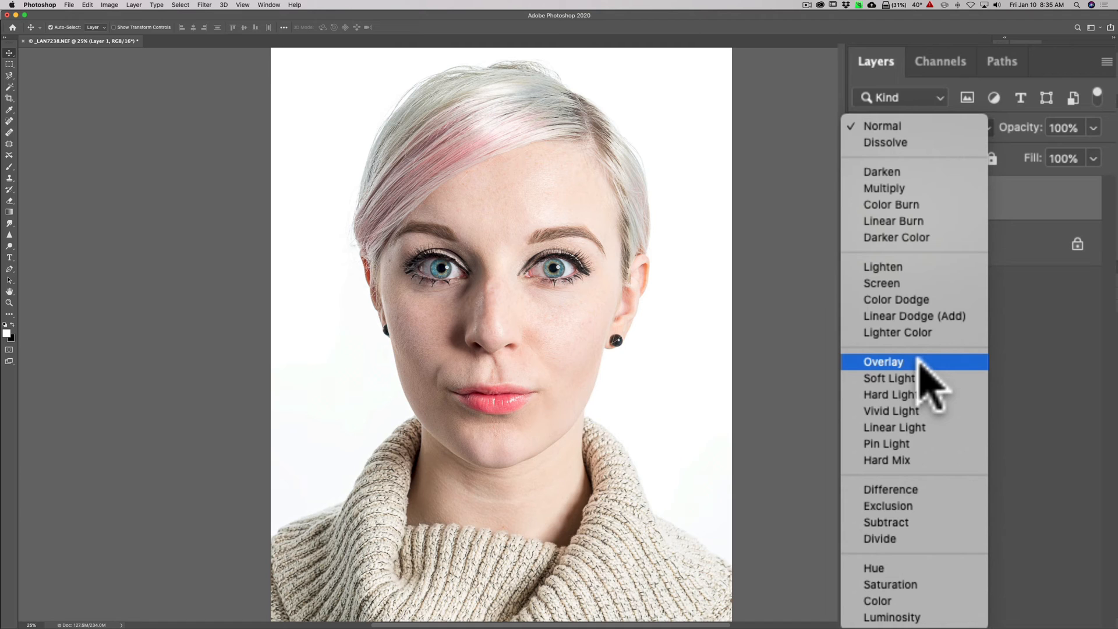
mouse_move(888, 377)
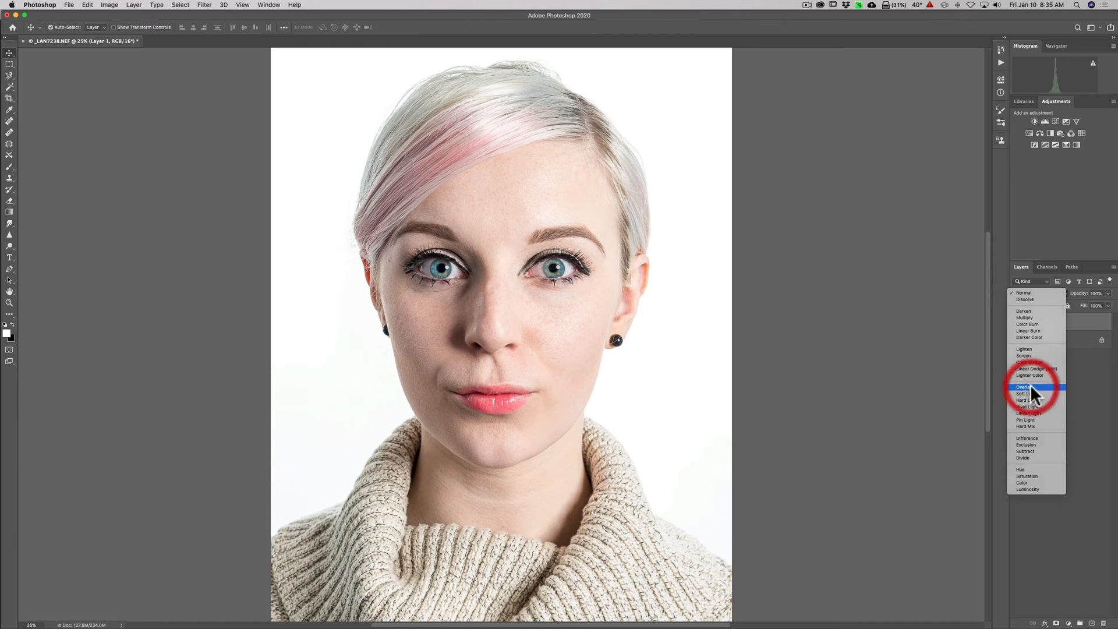
click(1023, 387)
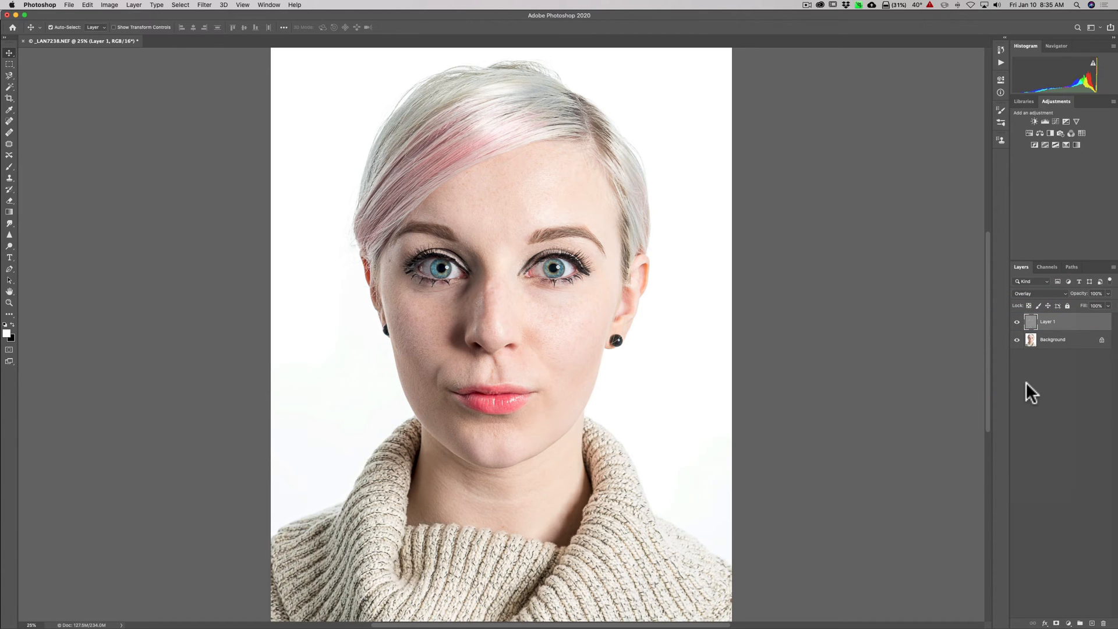
mouse_move(688, 328)
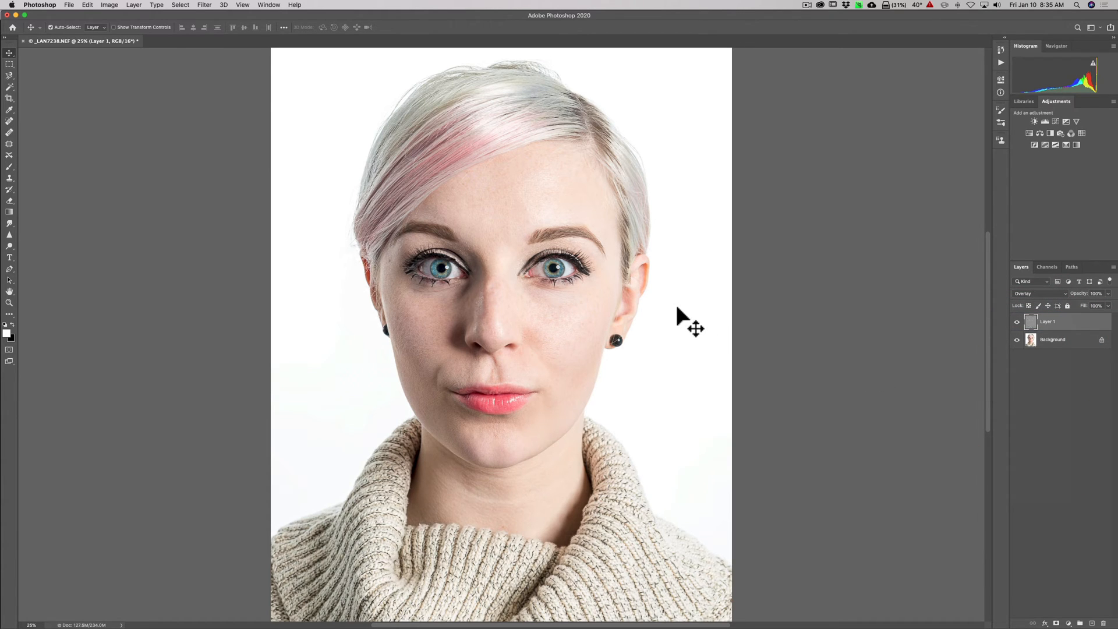
key(cmd+=)
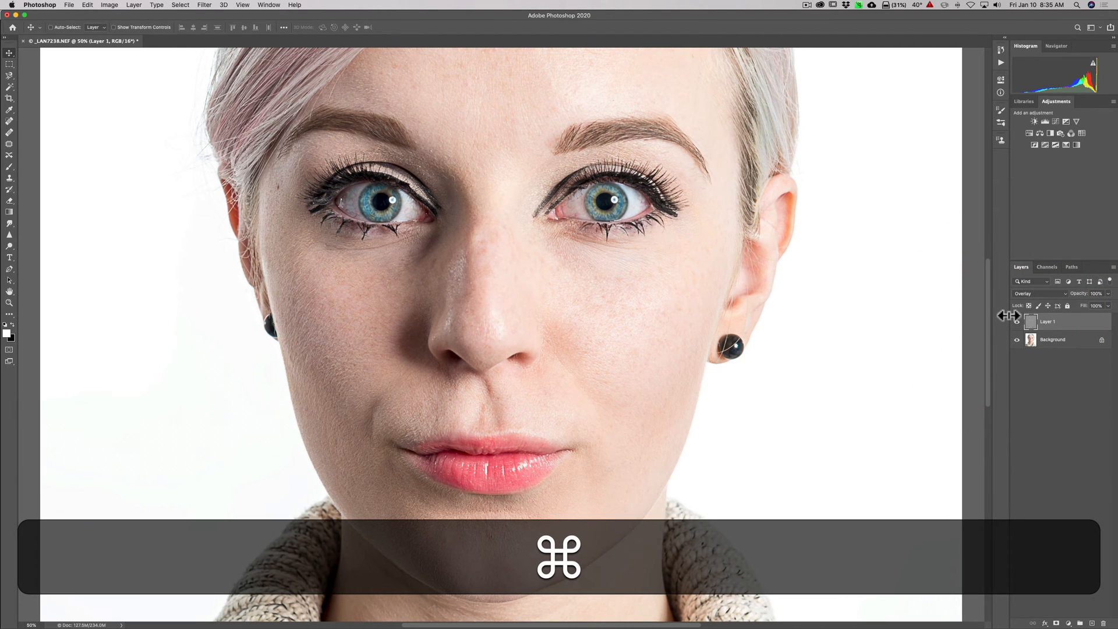
key(cmd+0)
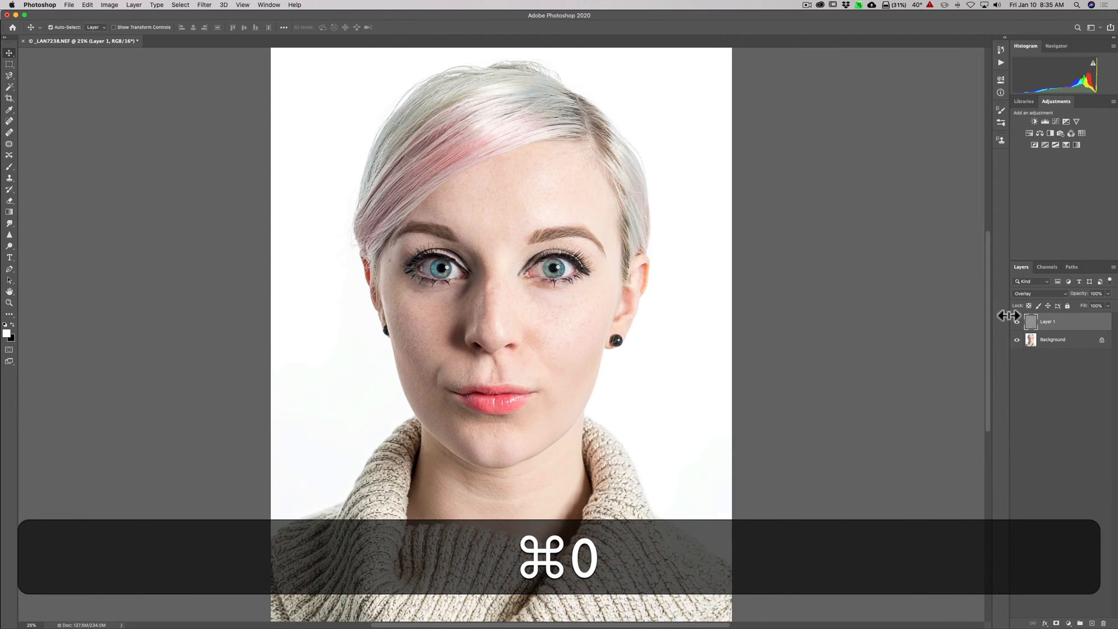
key(cmd+0)
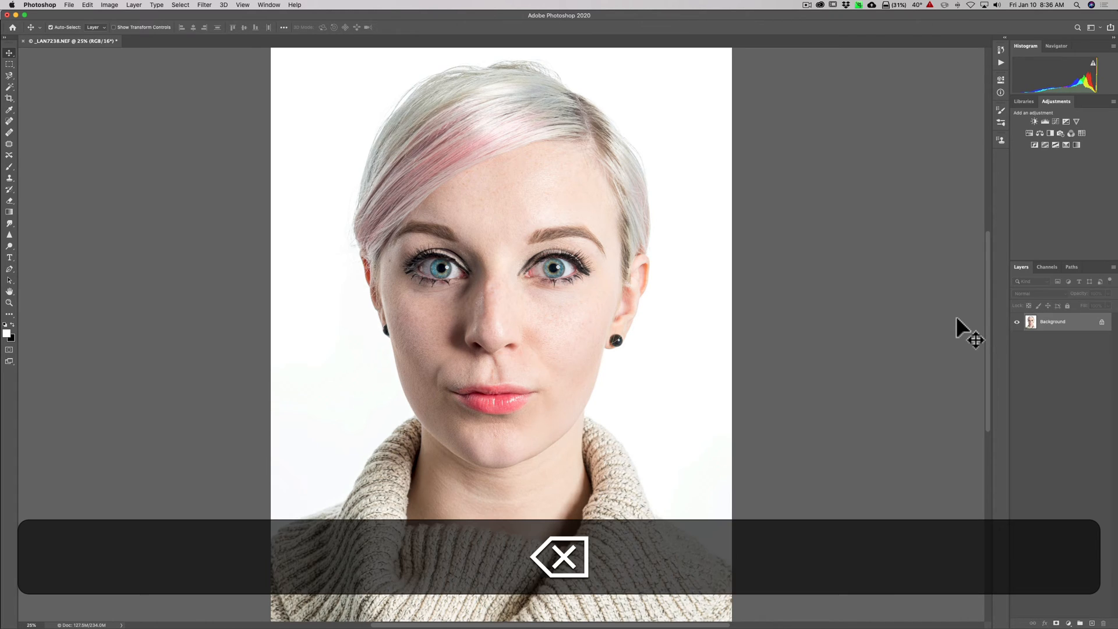
Step: Delete the high-pass layer and duplicate the Background into a fresh Layer 1
key(cmd+j)
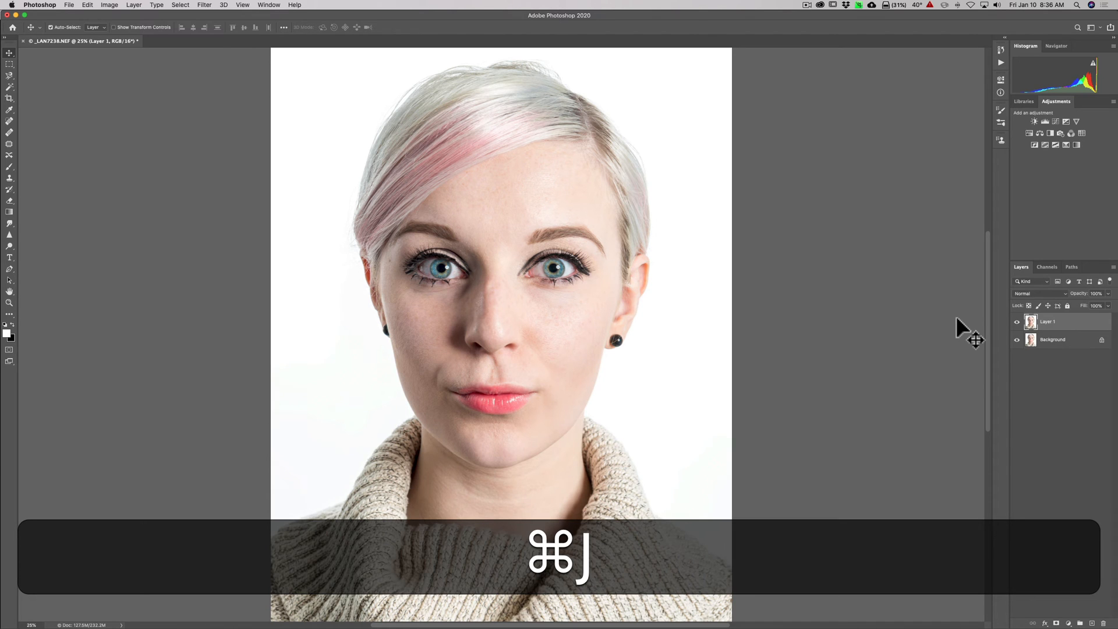
key(cmd+j)
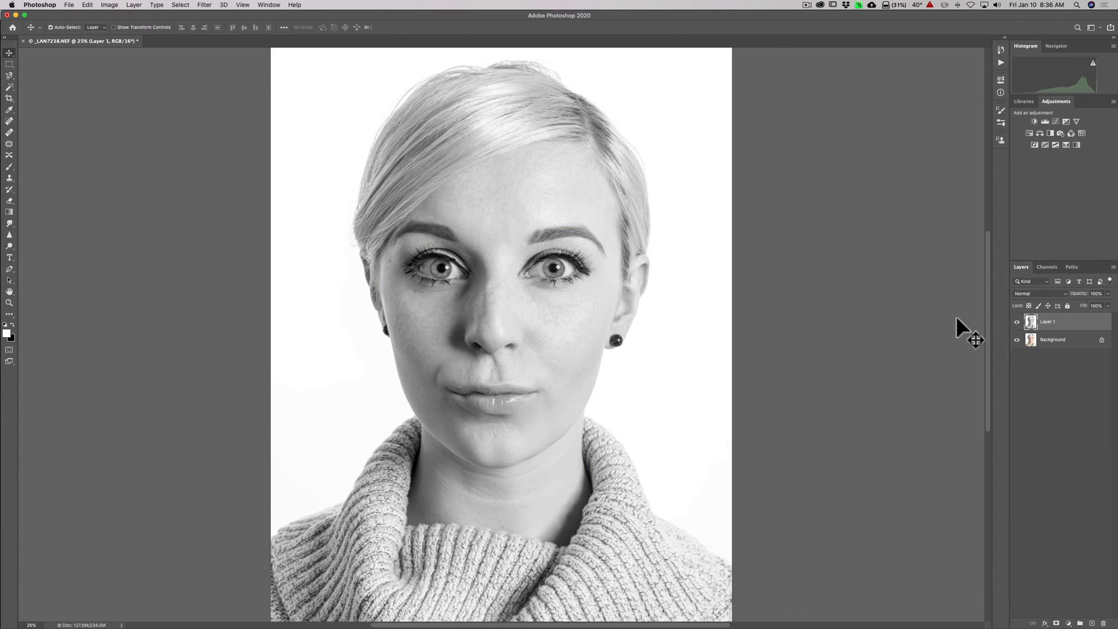
mouse_move(1055, 296)
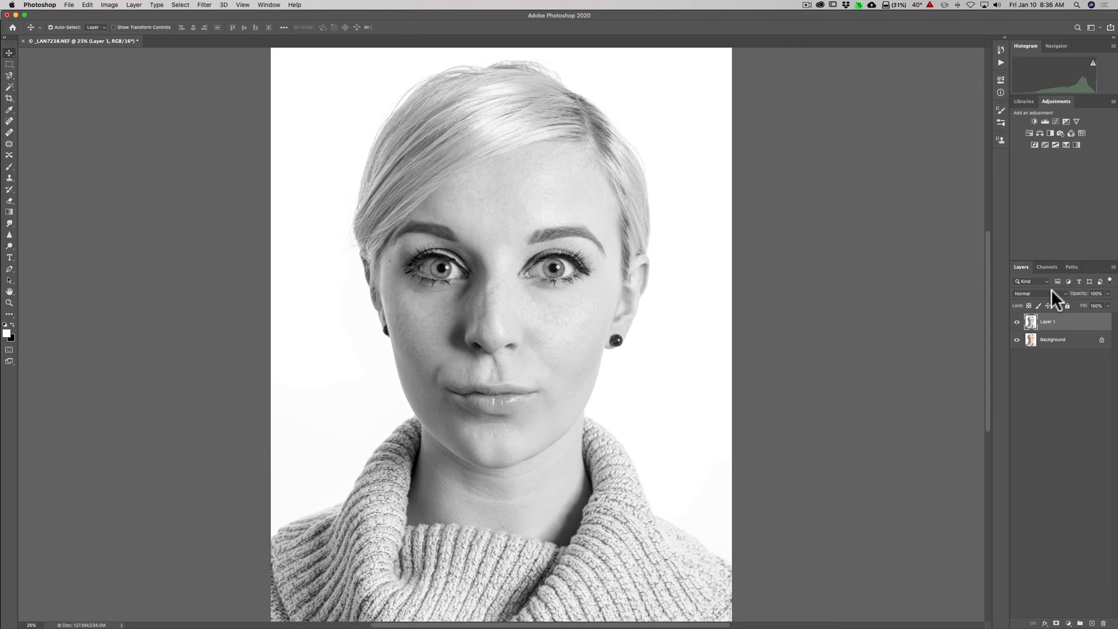
click(1034, 293)
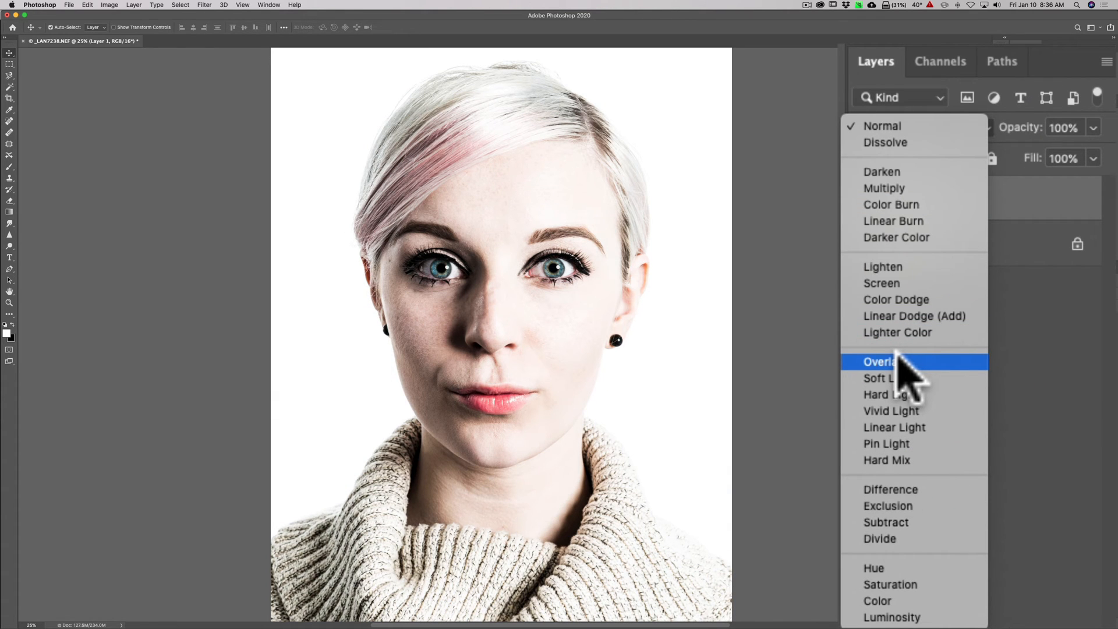
mouse_move(898, 377)
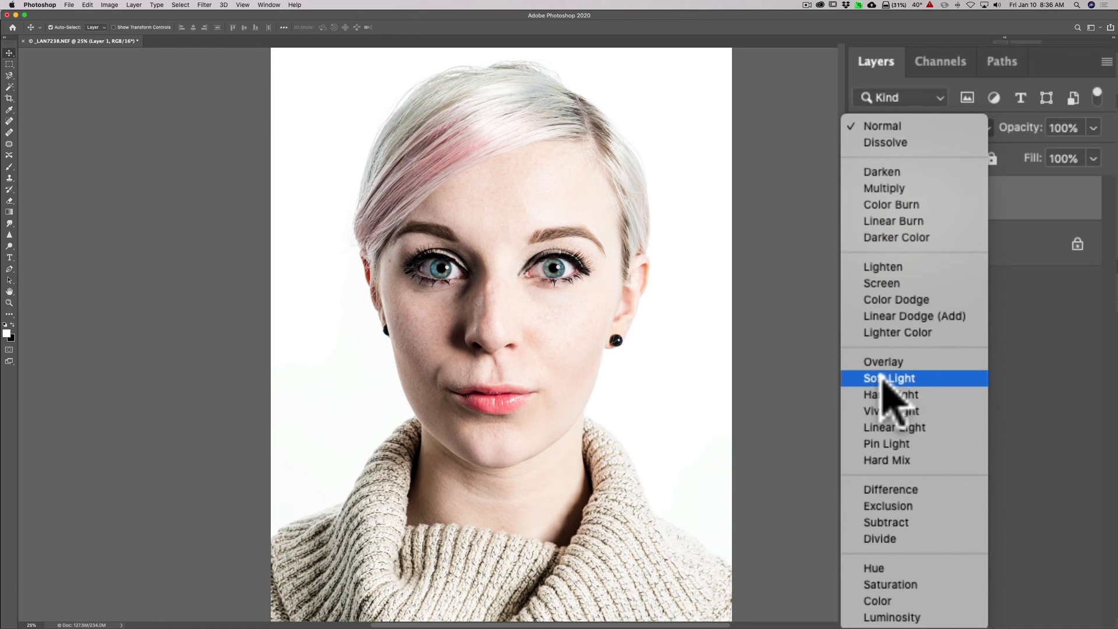
Step: Set Layer 1's blend mode to Soft Light instead of Overlay
click(889, 378)
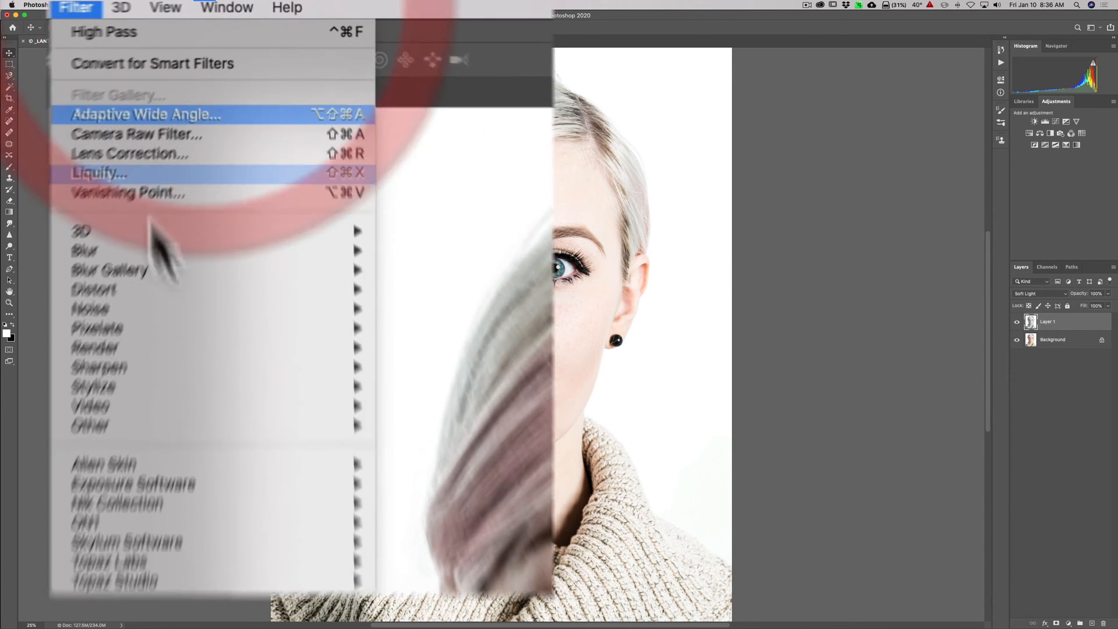
mouse_move(83, 439)
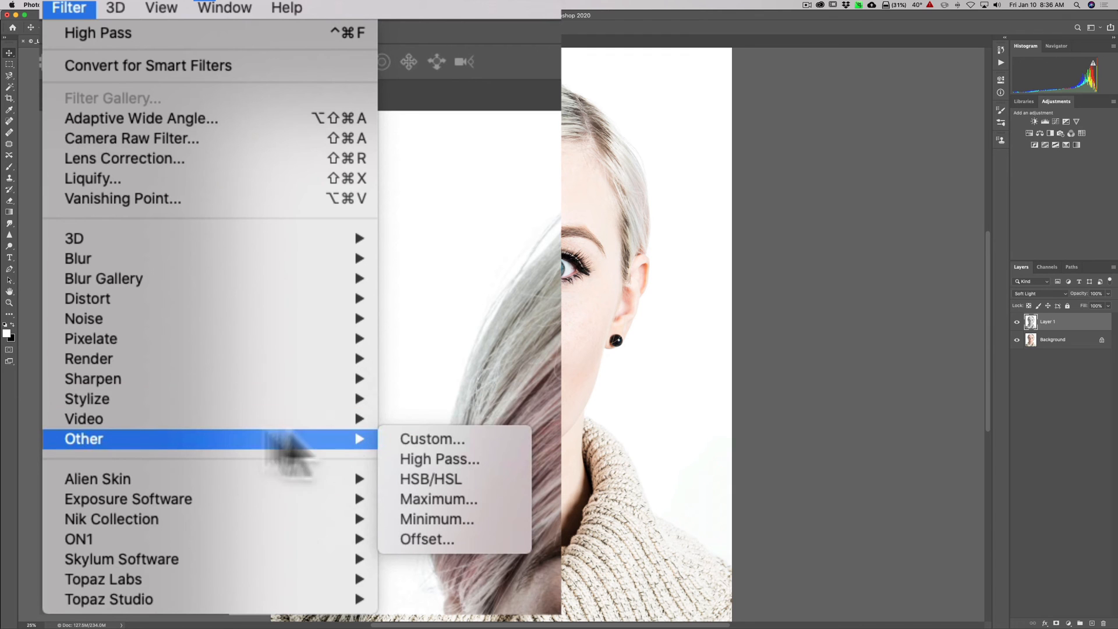
mouse_move(439, 459)
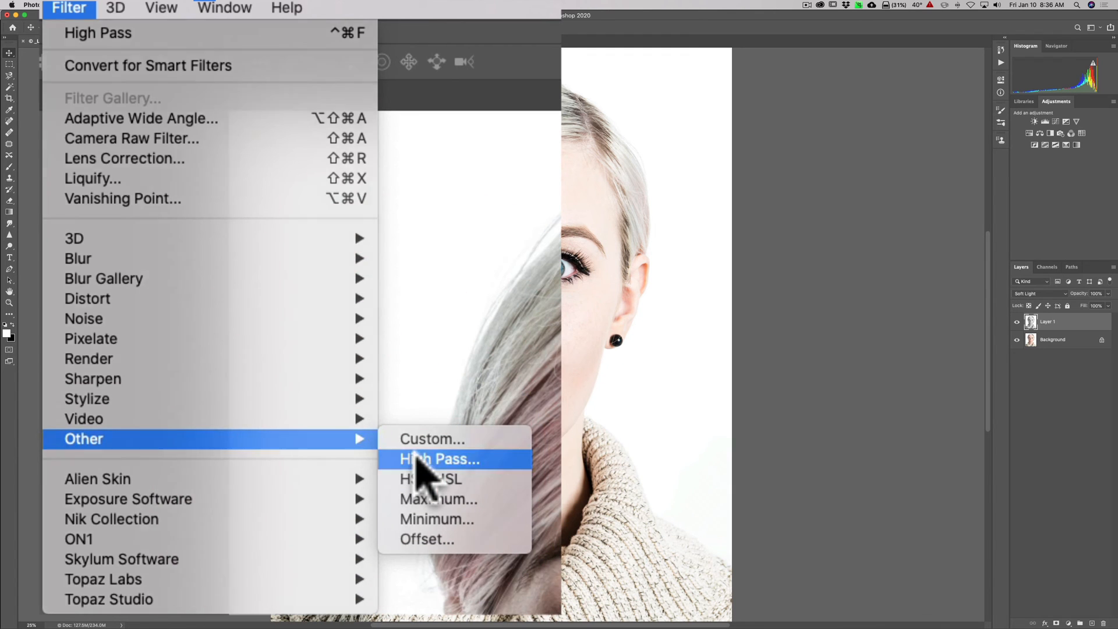
Step: Start a High Pass filter on the Soft Light Layer 1, radius showing 5.0 pixels
click(439, 459)
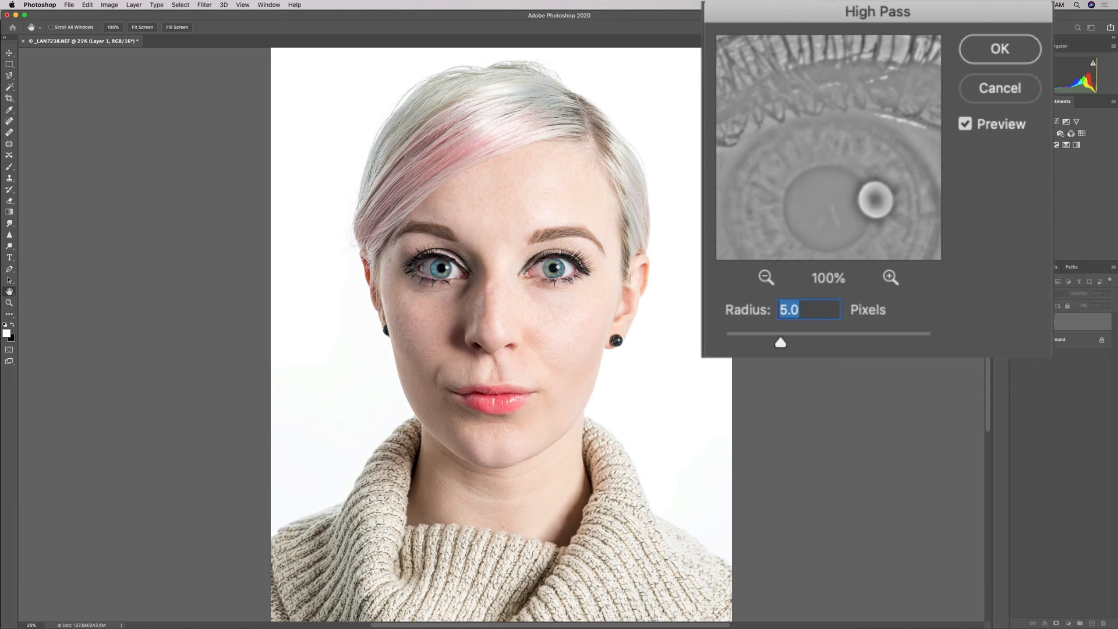
Step: Zoom the preview out to the whole eye, sweep the radius high, then bring it down to about 4.5 pixels
click(765, 277)
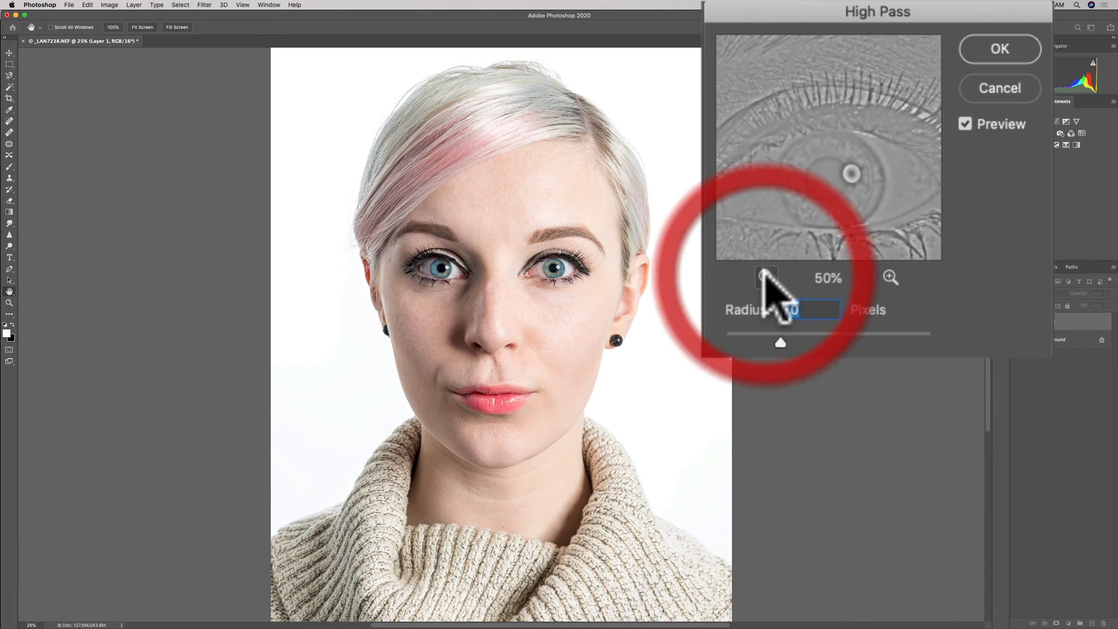
click(765, 277)
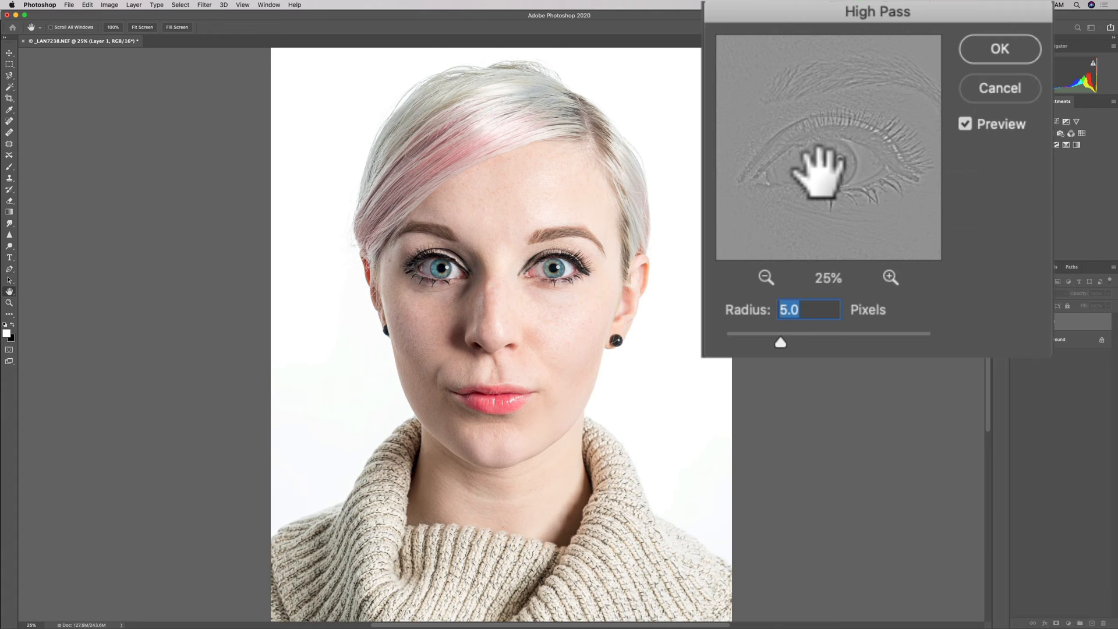
drag(827, 175, 809, 228)
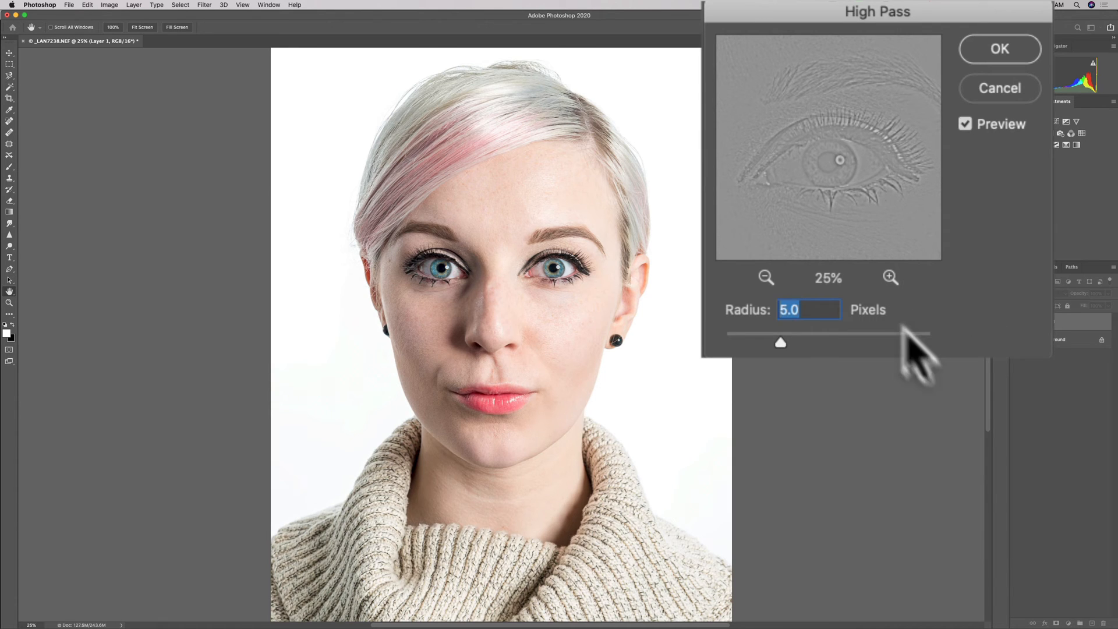
mouse_move(1040, 364)
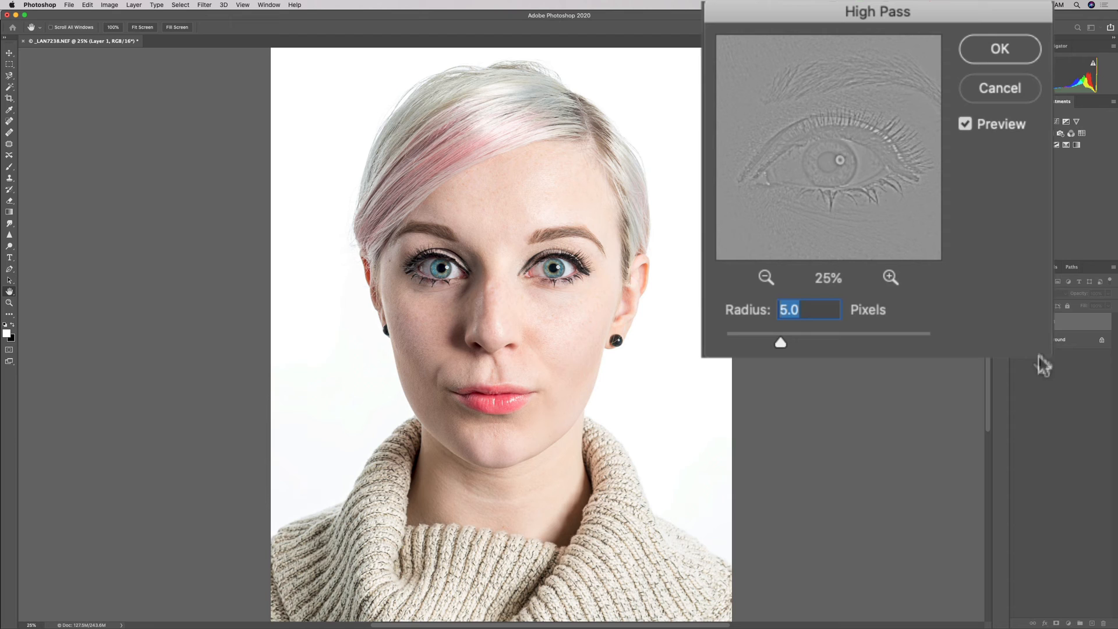
mouse_move(783, 364)
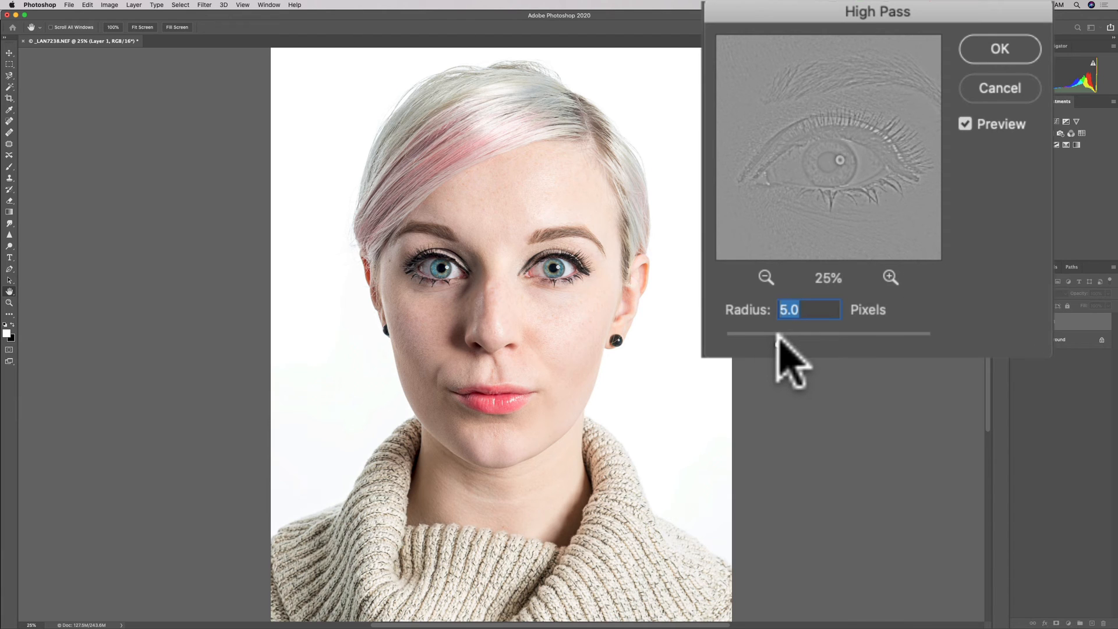
drag(776, 333, 887, 333)
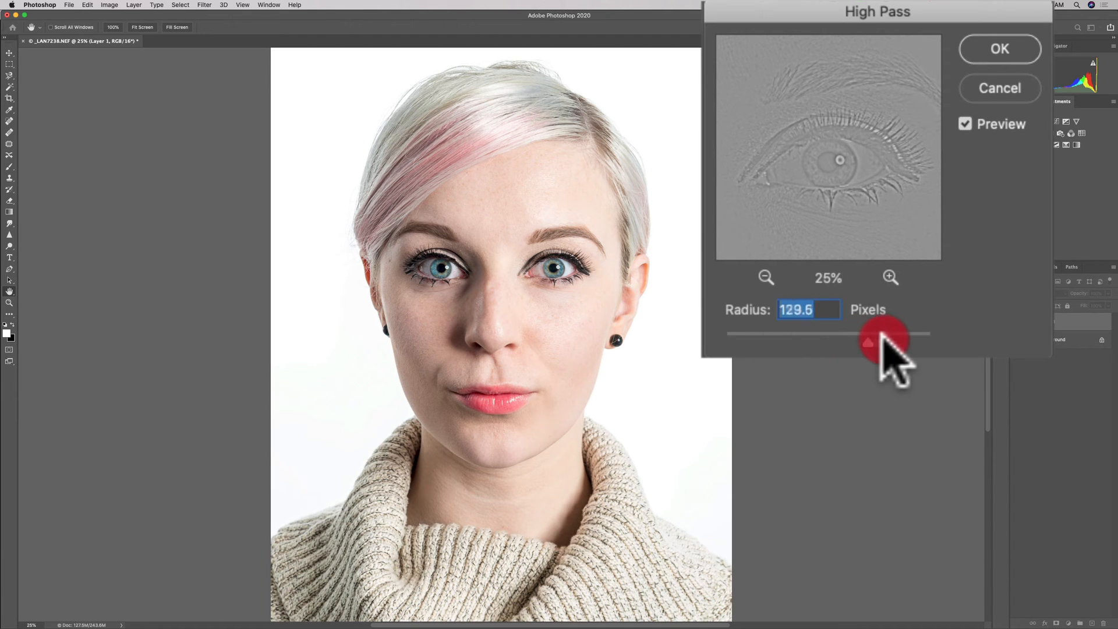
drag(868, 334, 913, 334)
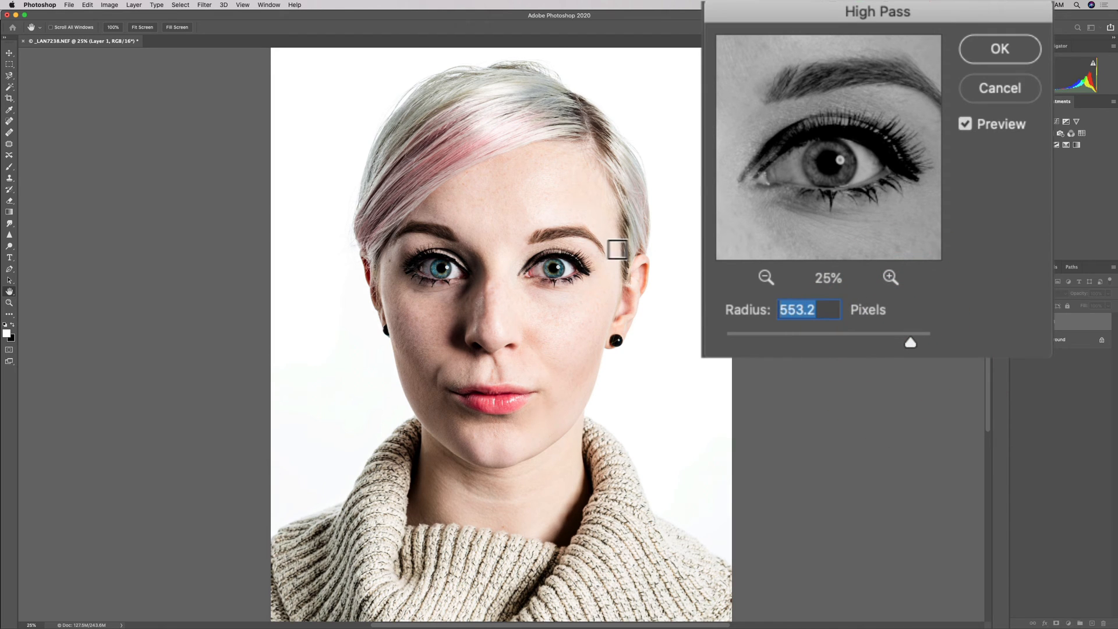
mouse_move(852, 196)
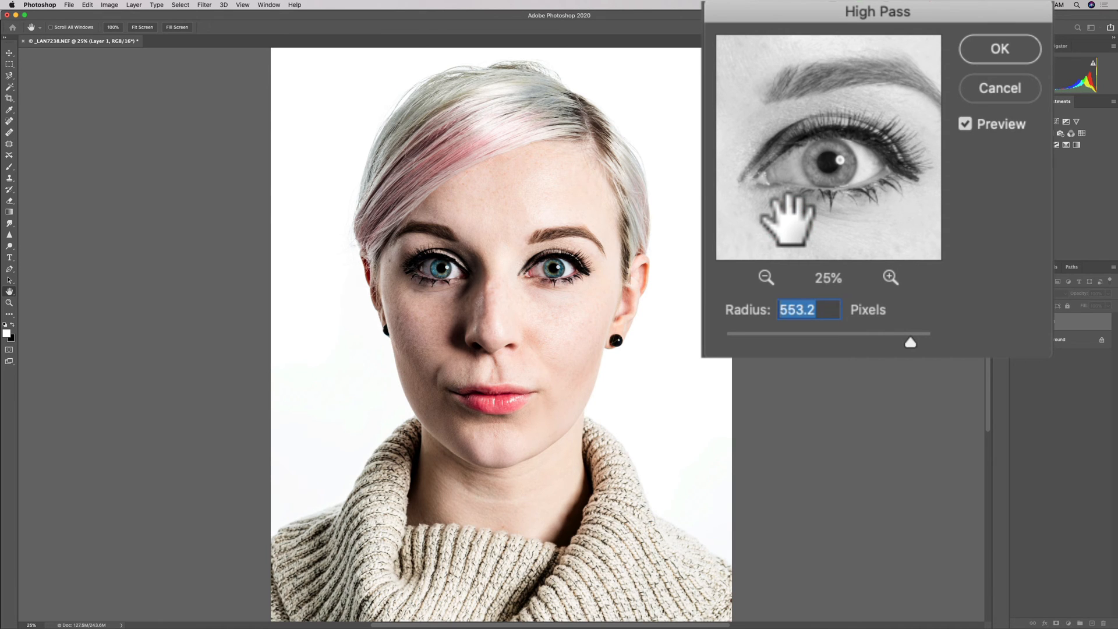
drag(910, 342, 841, 342)
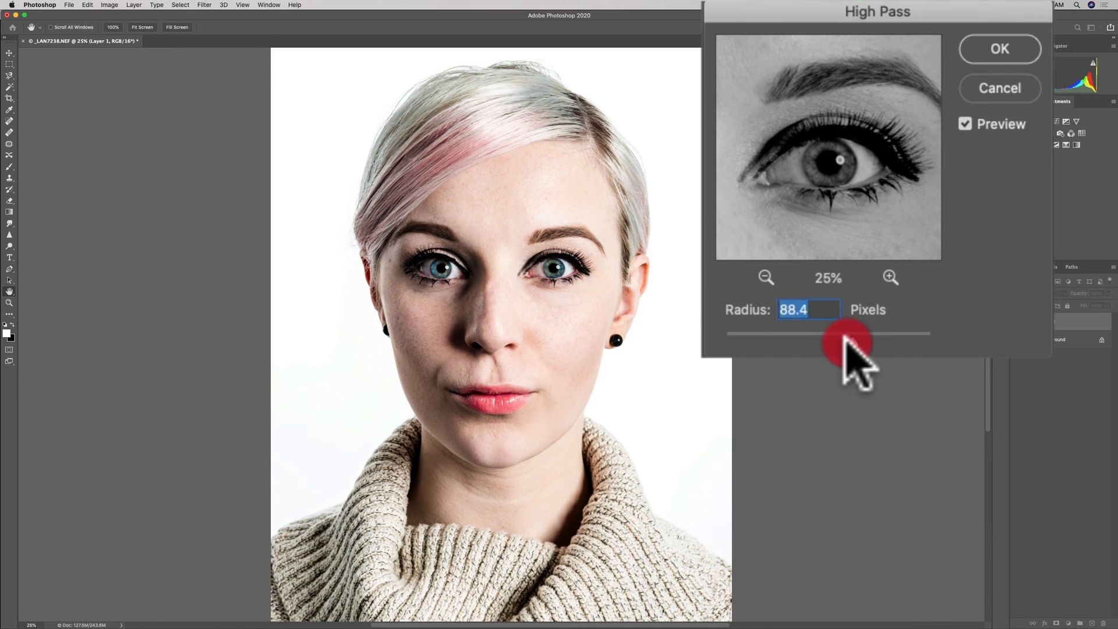
drag(848, 333, 767, 333)
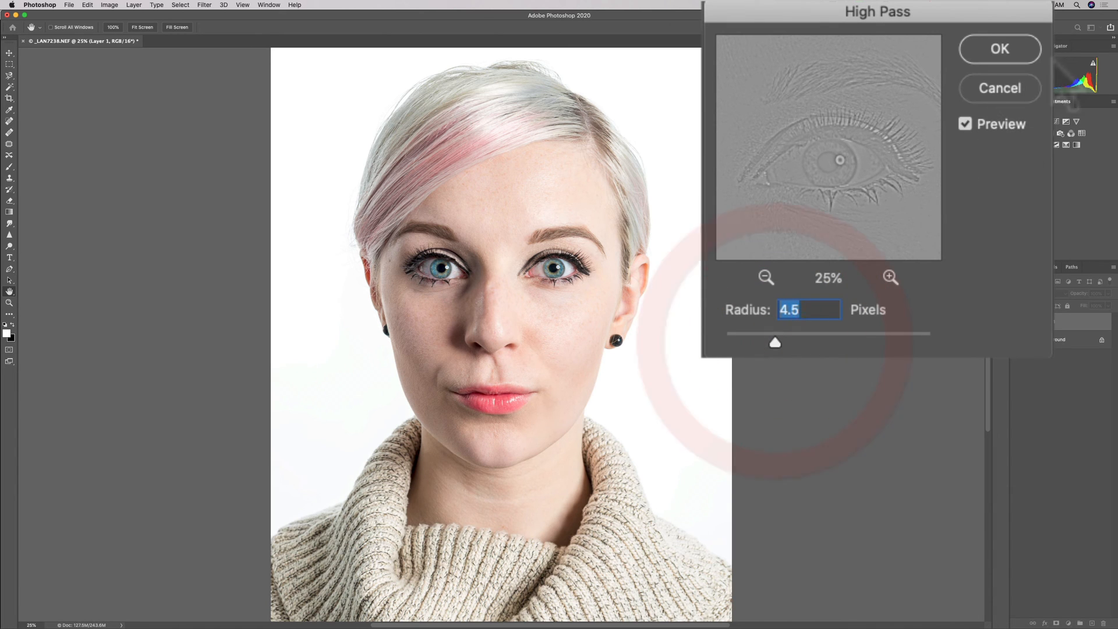
Step: Compare the preview against the original, nudge the radius to 4.6 pixels and apply the High Pass filter
click(964, 124)
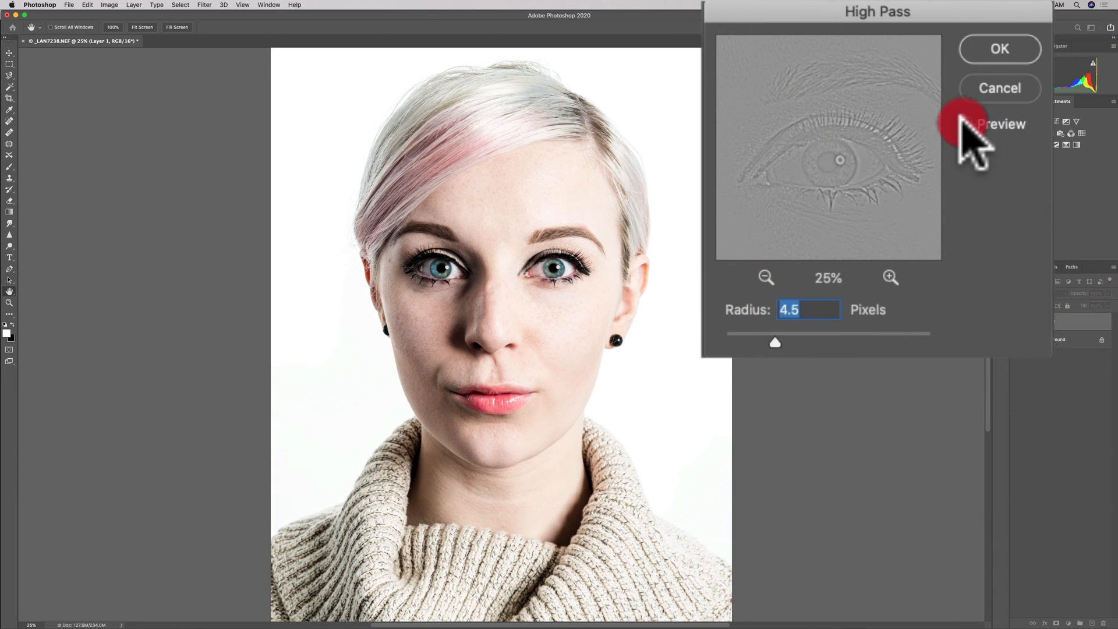
click(971, 123)
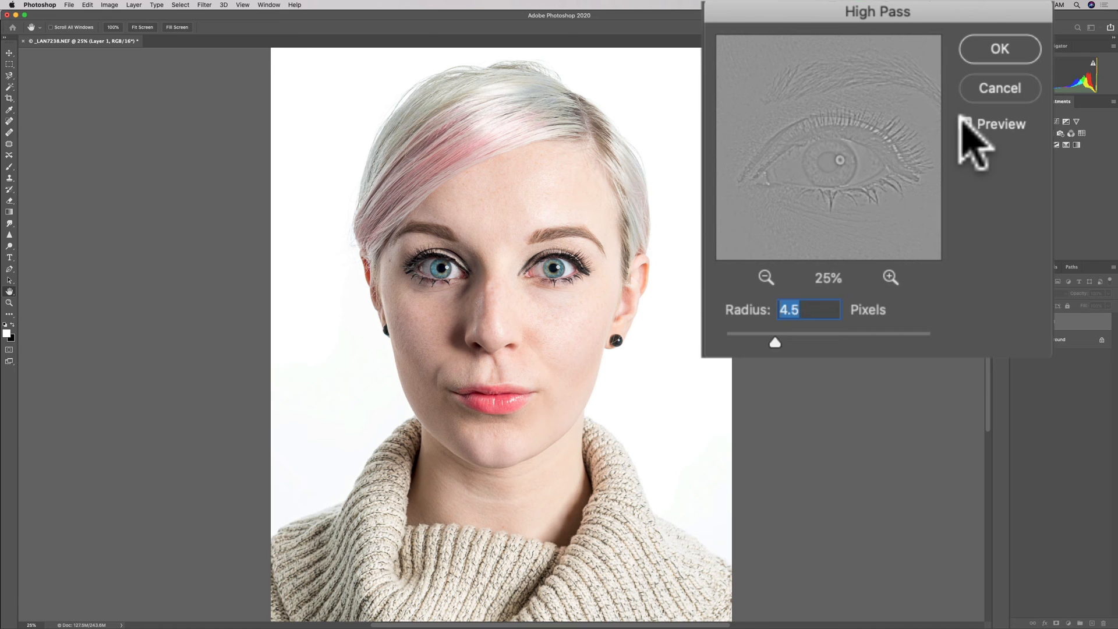
click(964, 123)
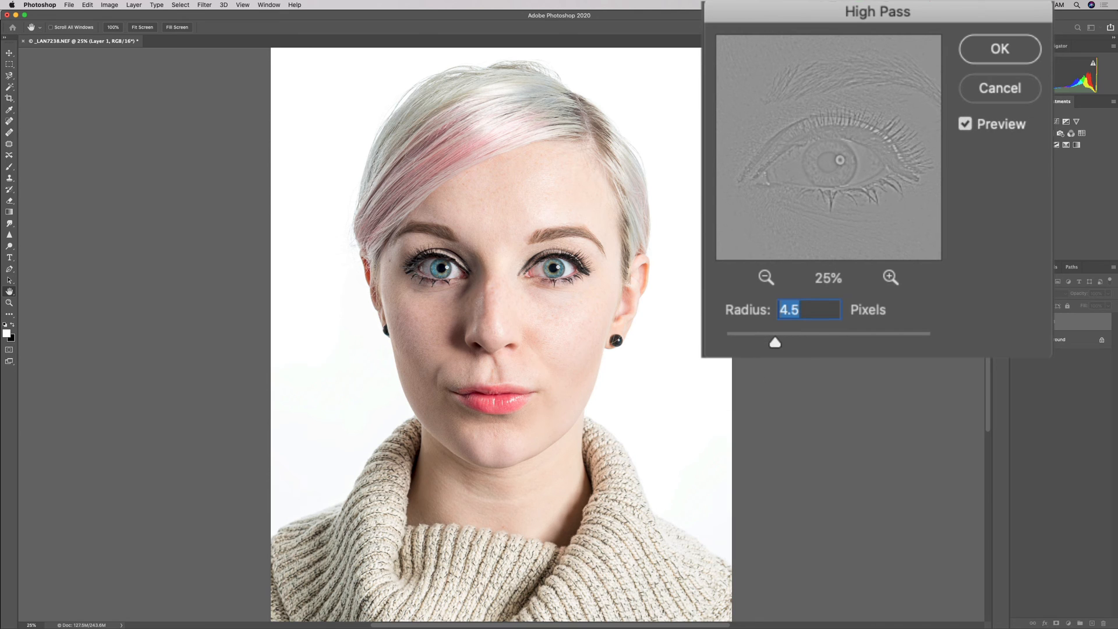
mouse_move(776, 360)
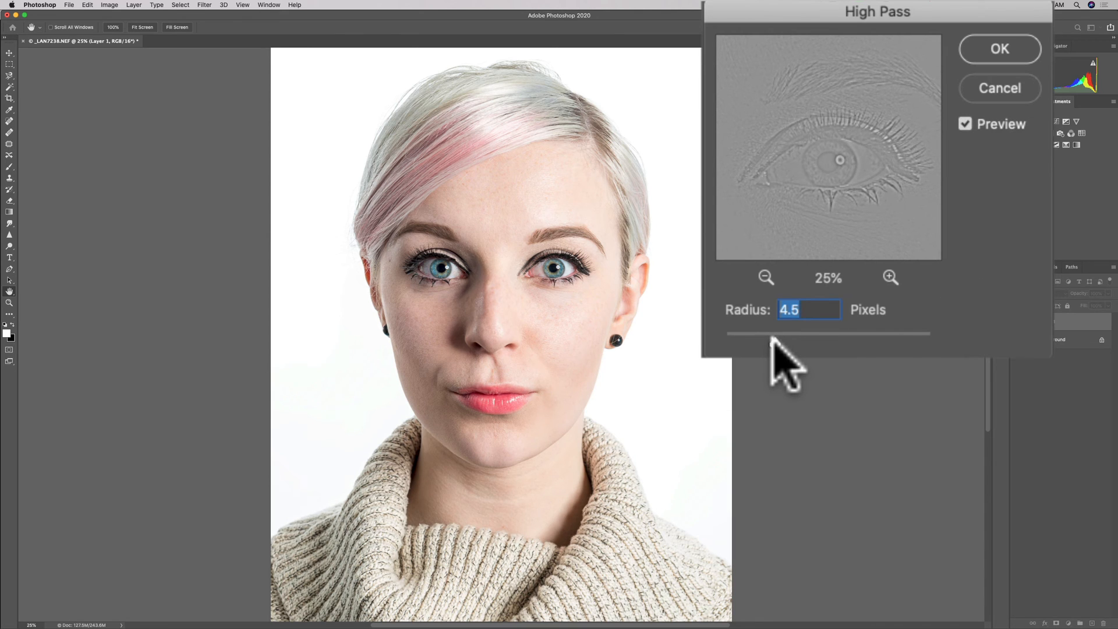
click(776, 334)
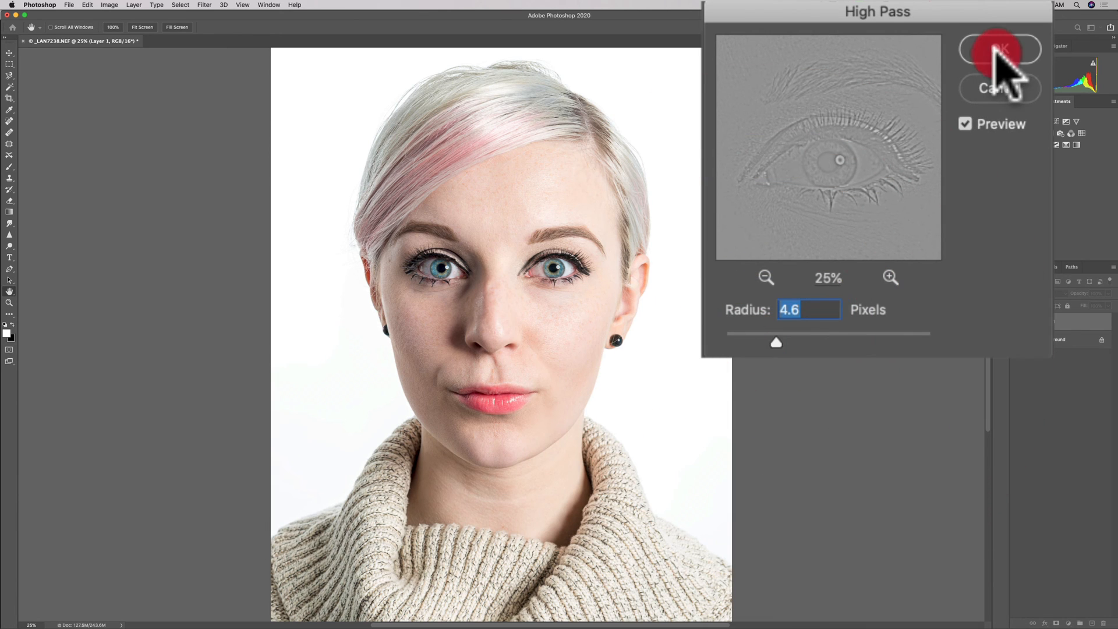
click(1000, 49)
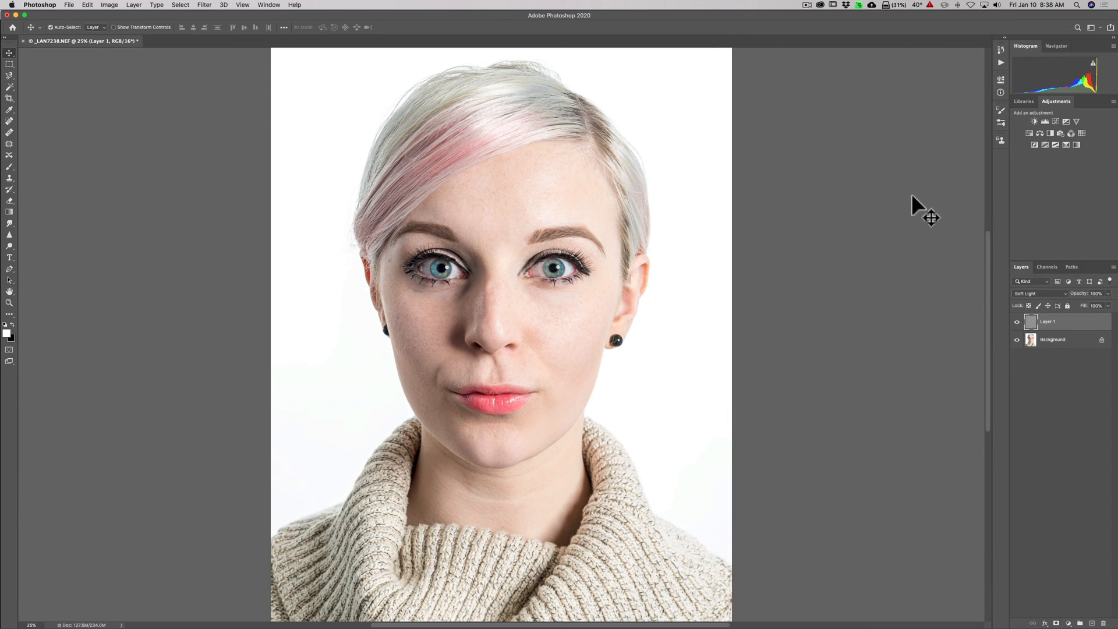
mouse_move(499, 306)
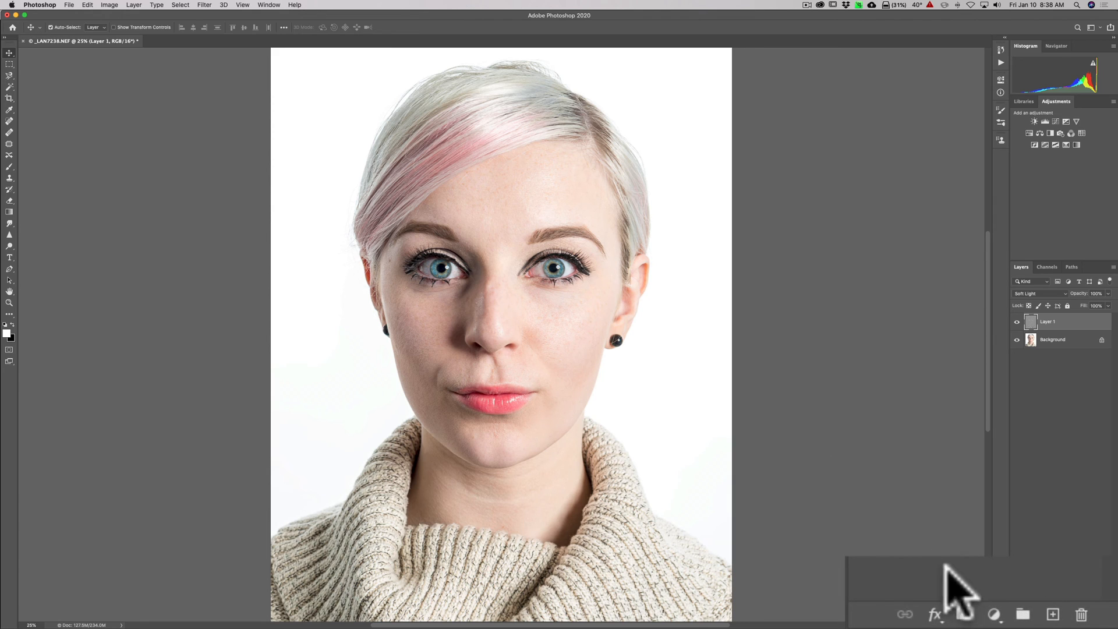
Step: Add a white layer mask to Layer 1 and select the mask thumbnail for painting
click(963, 613)
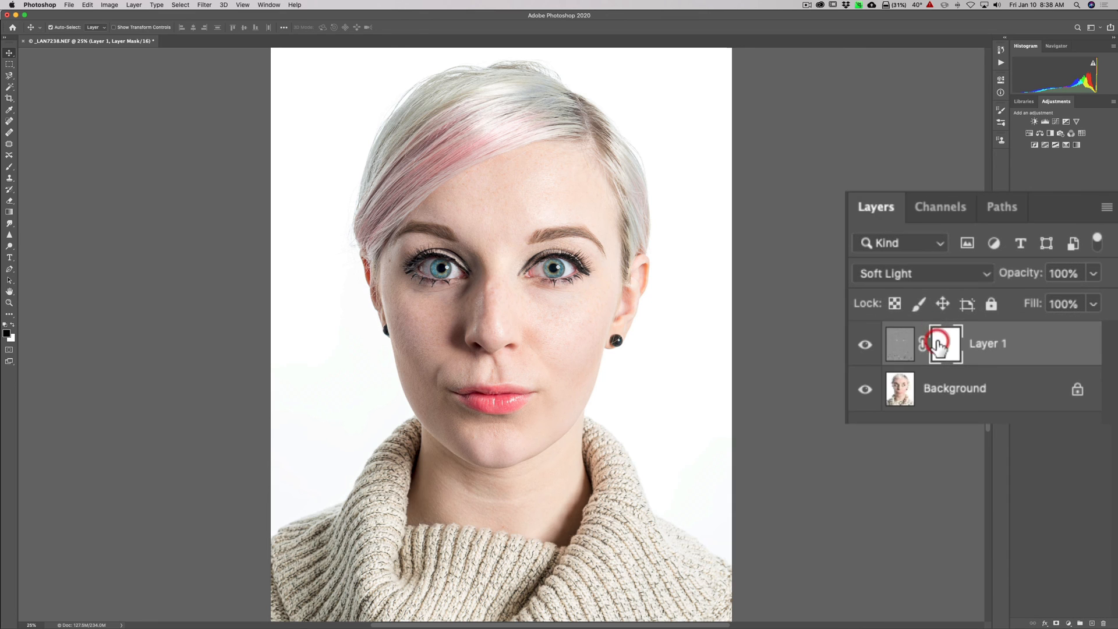
click(944, 344)
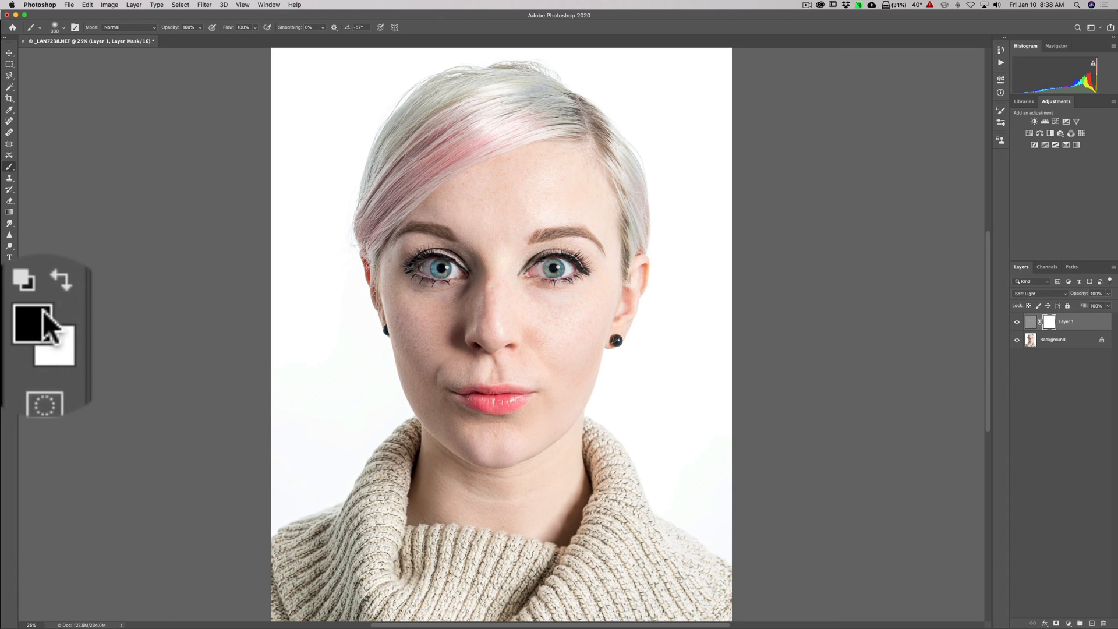
mouse_move(36, 352)
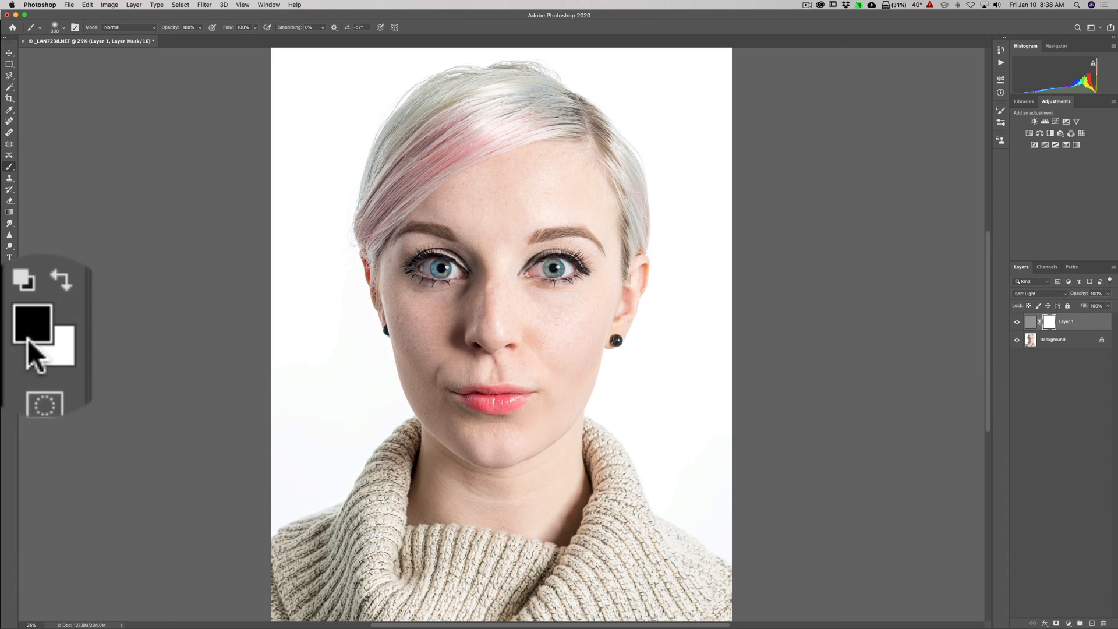
mouse_move(46, 356)
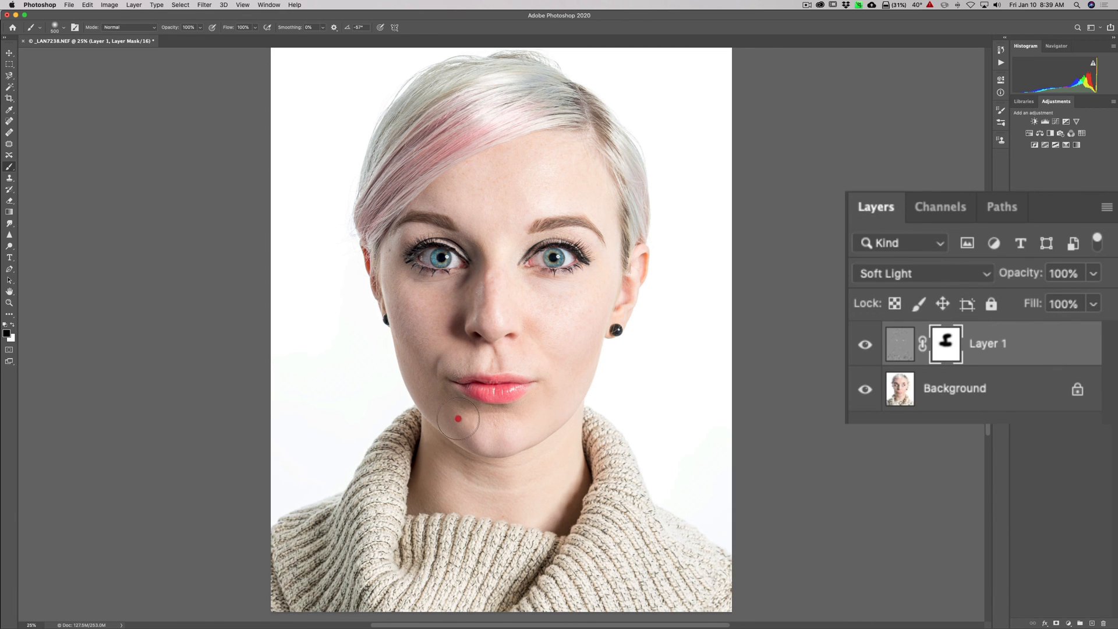
mouse_move(543, 345)
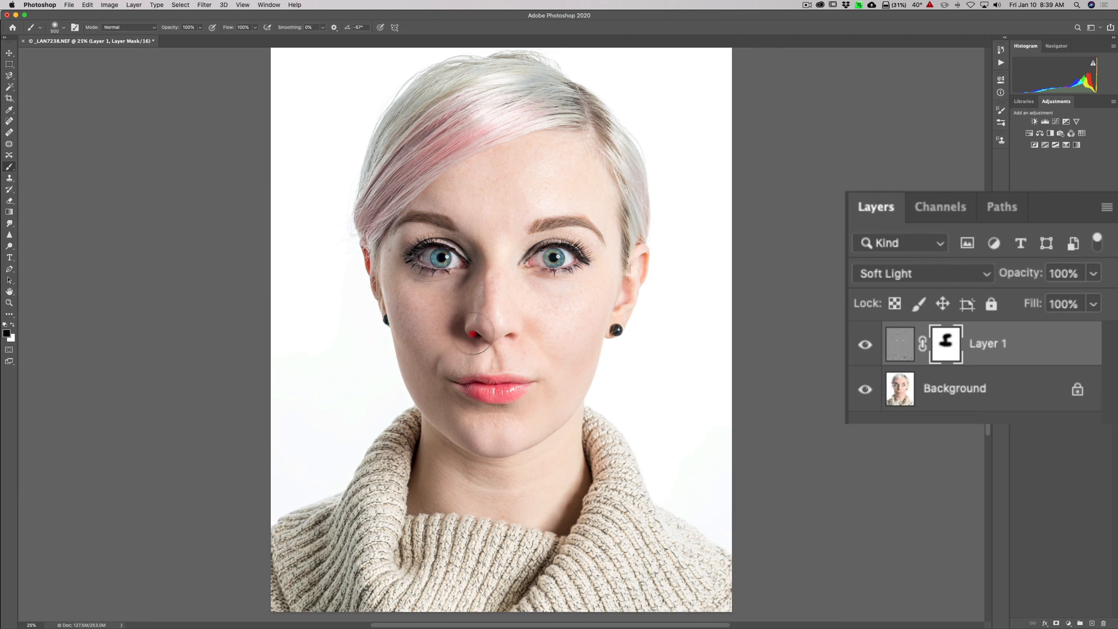
mouse_move(561, 398)
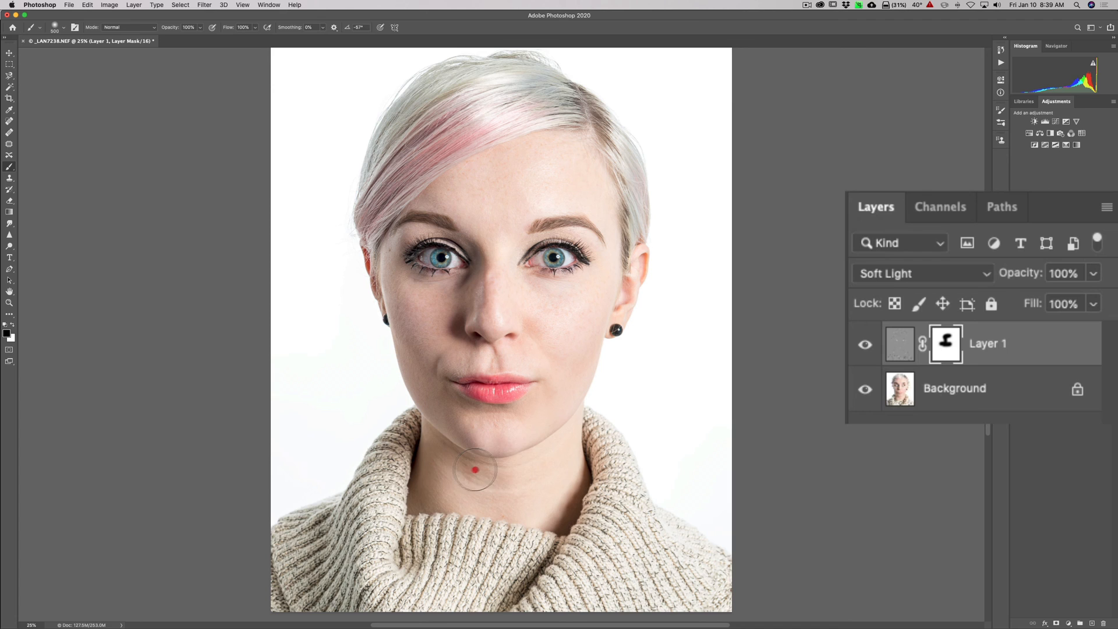
mouse_move(561, 472)
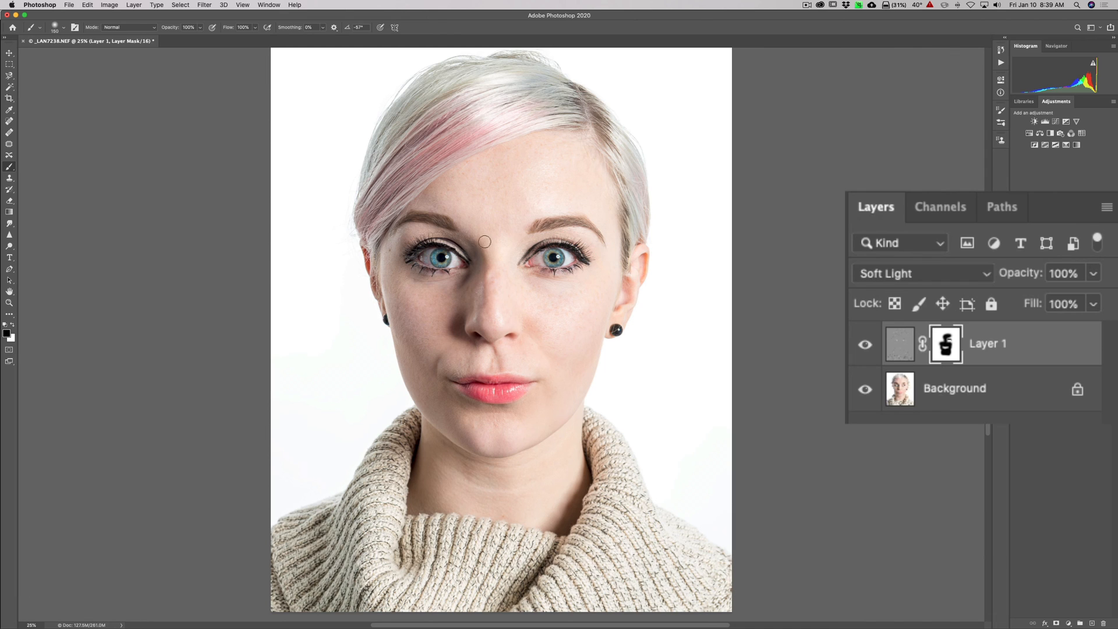
Step: Brush black into Layer 1's mask over the forehead and brow skin to hide sharpening
click(410, 232)
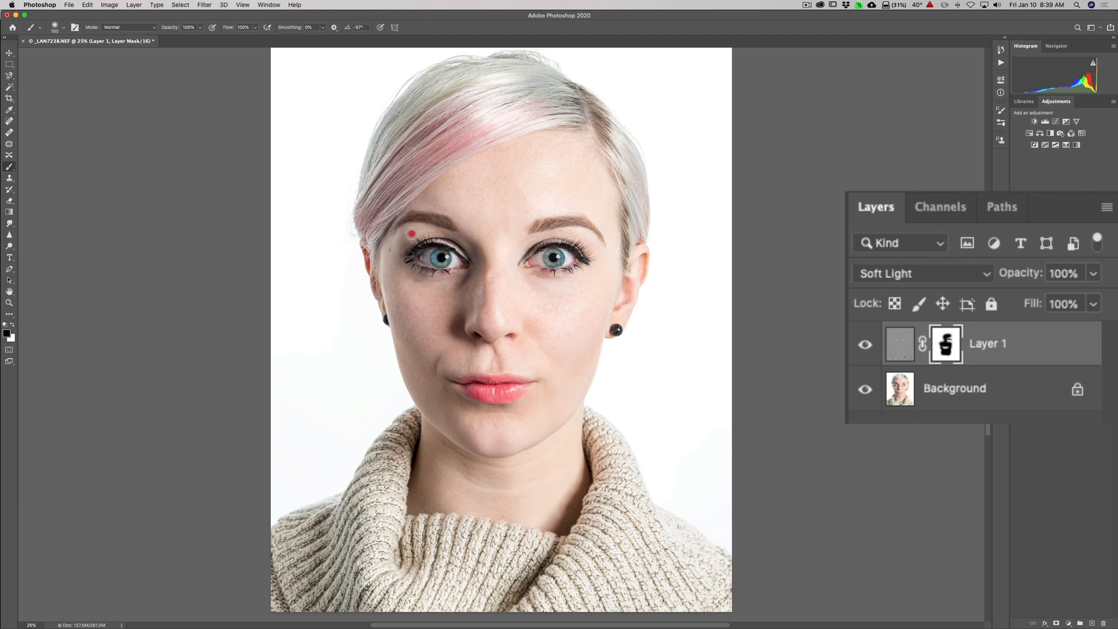
click(411, 233)
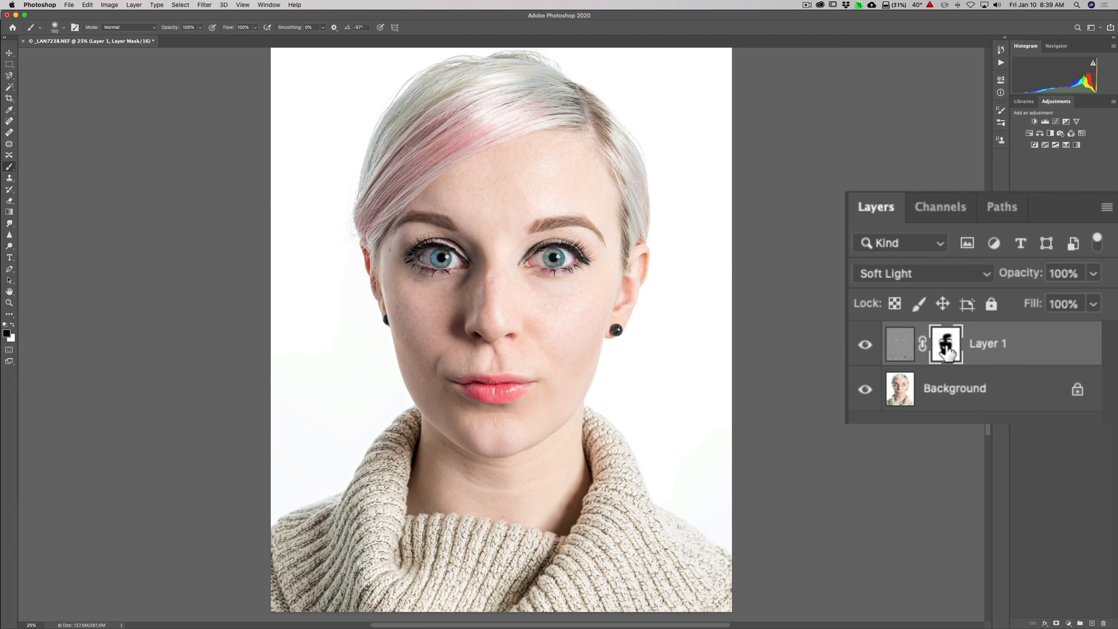
mouse_move(945, 345)
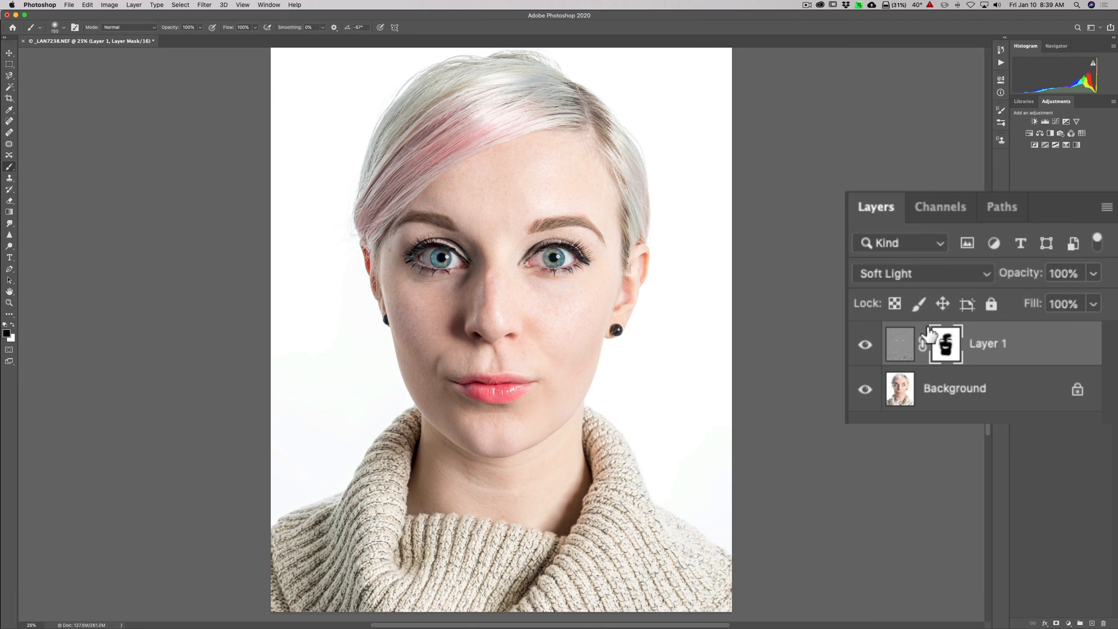
key(cmd+=)
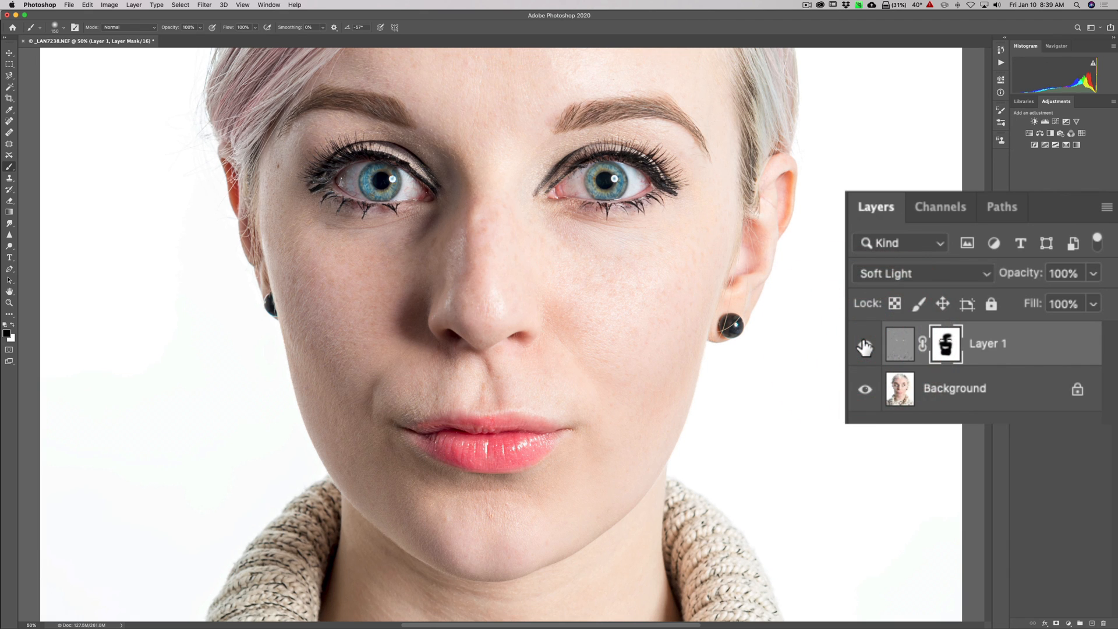
Step: Toggle Layer 1's visibility to compare the sharpened and unsharpened portrait
click(865, 345)
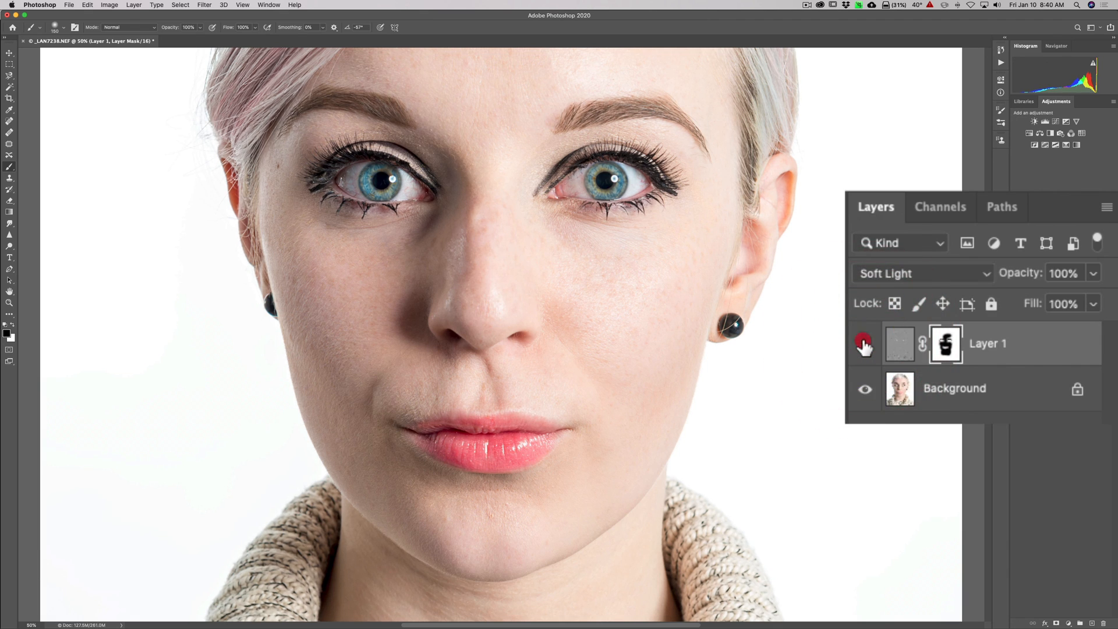
click(865, 347)
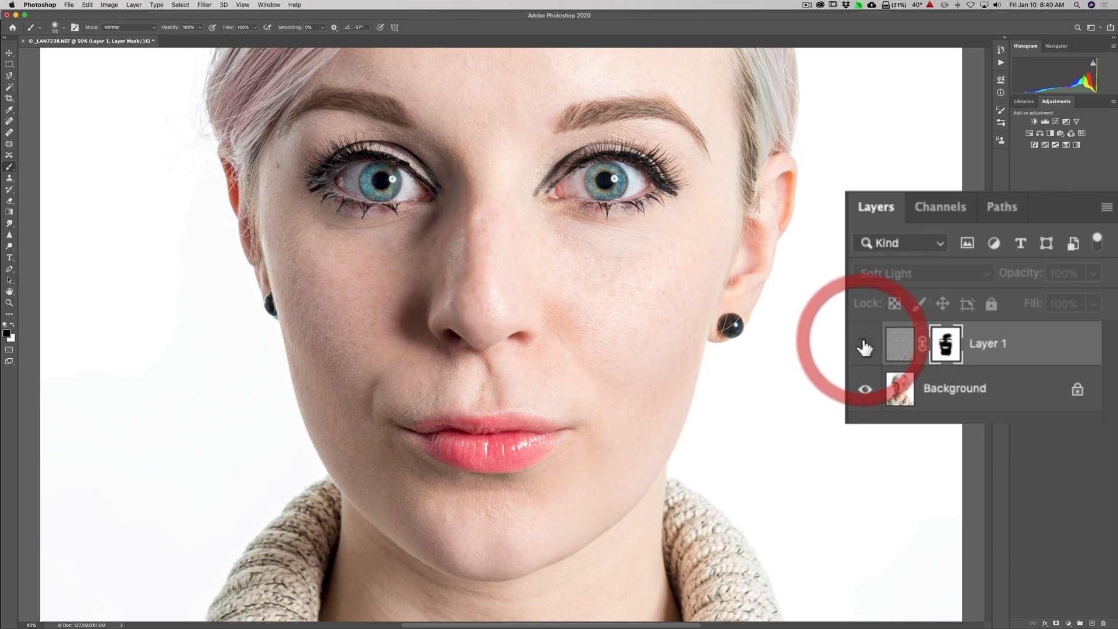